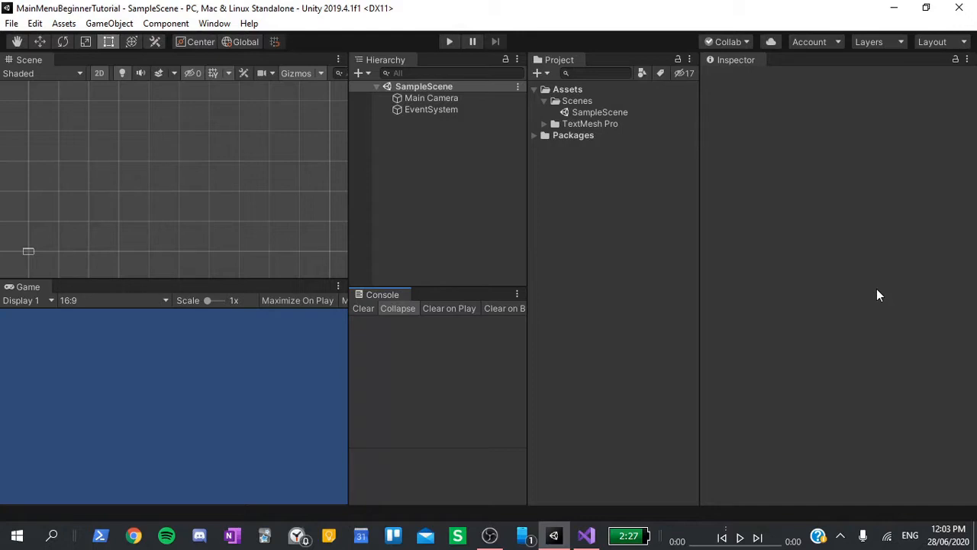
mouse_move(837, 244)
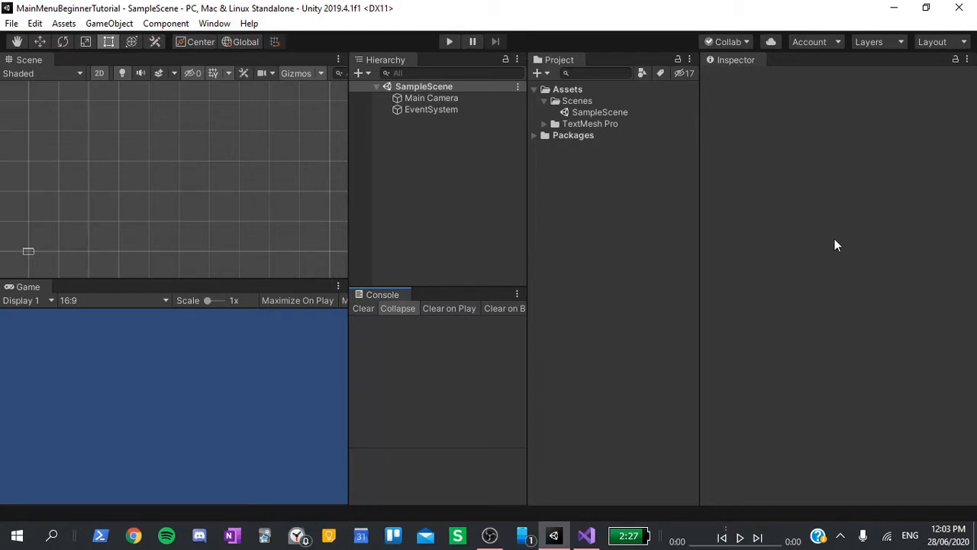
mouse_move(801, 214)
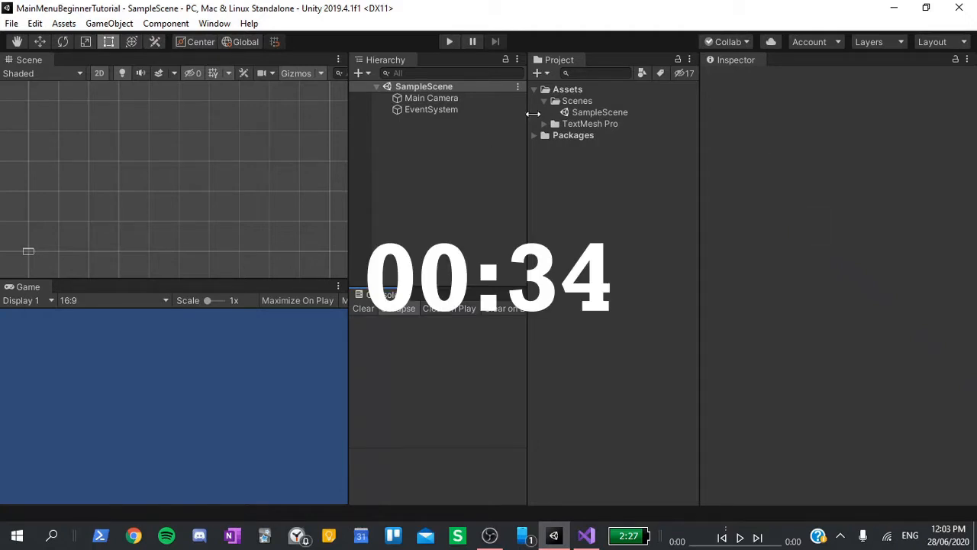
Rename the SampleScene asset to GameScene
click(599, 113)
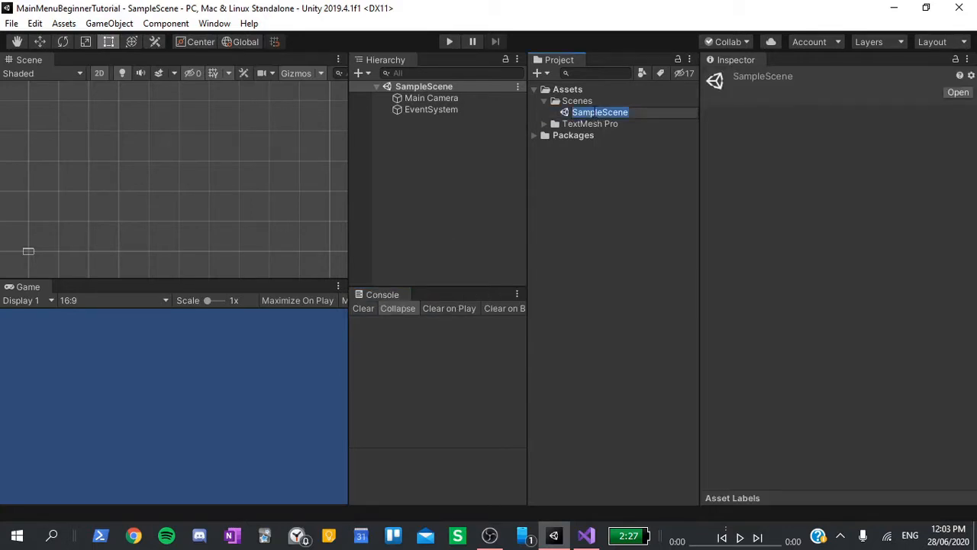
text(GameScene)
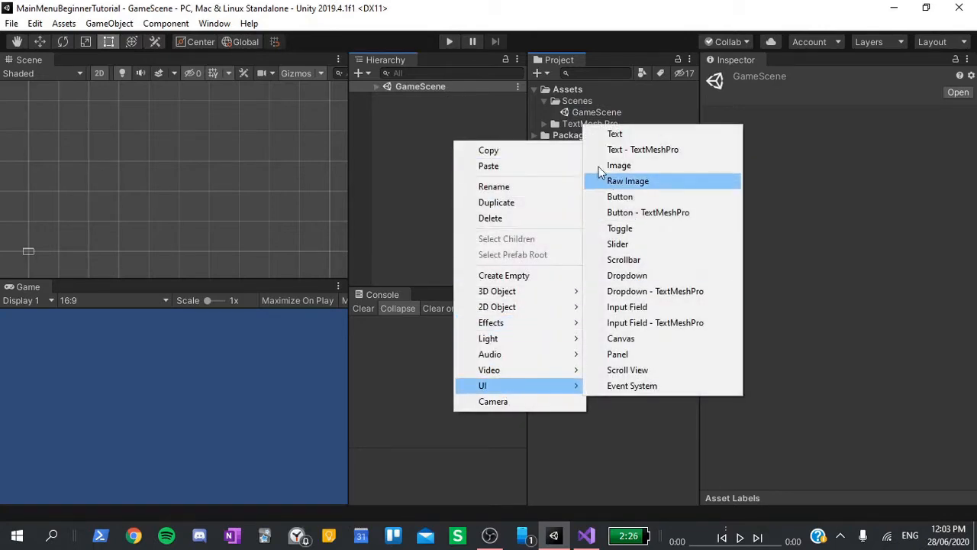
Add a UI Text element reading GAME SCENE and enlarge the label
click(614, 135)
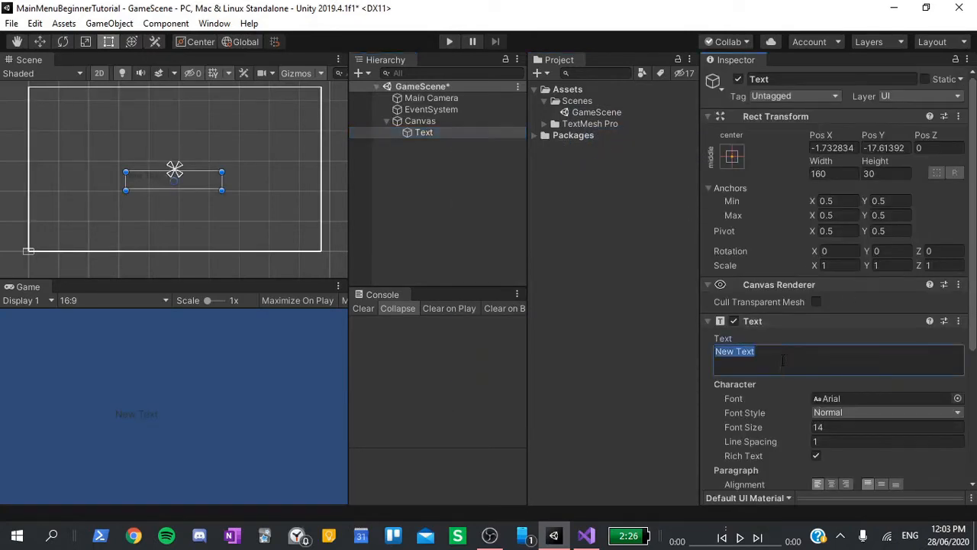
text(GAME SCENE)
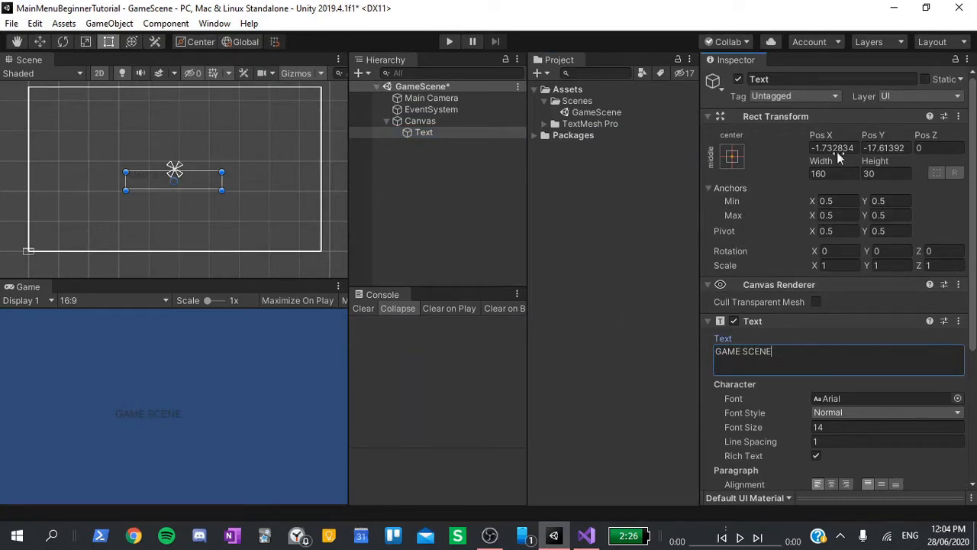
click(732, 156)
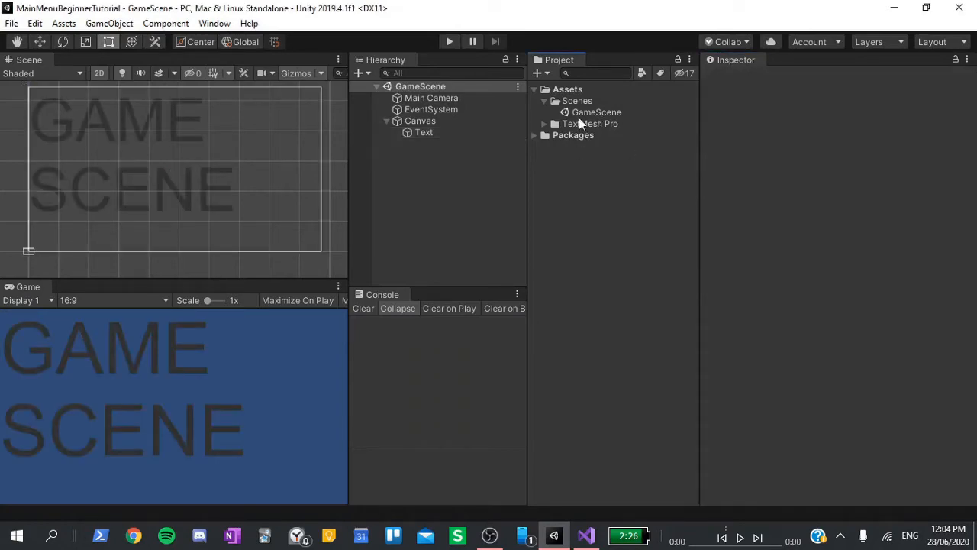
Create a new scene asset MainMenuScene and open it
right_click(603, 112)
text(MainMenuScene)
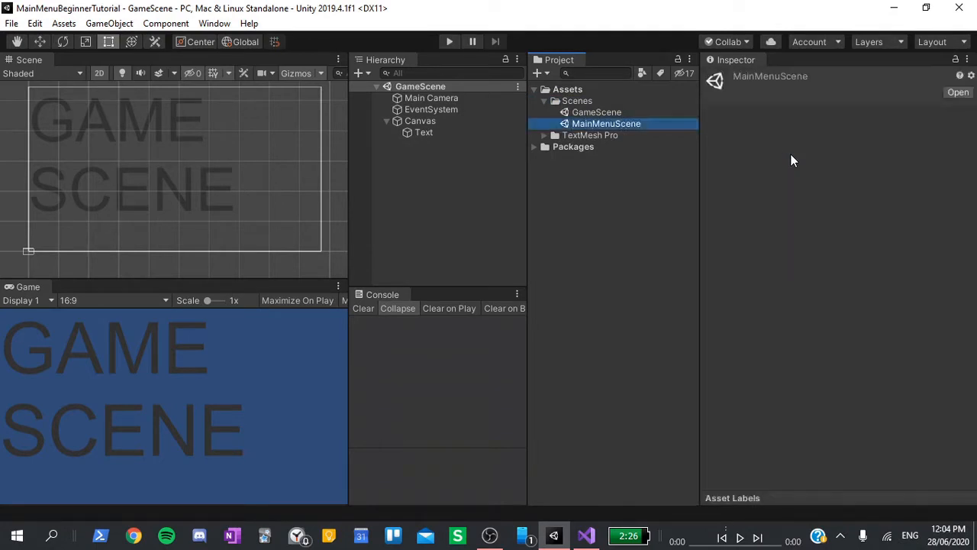
double_click(606, 122)
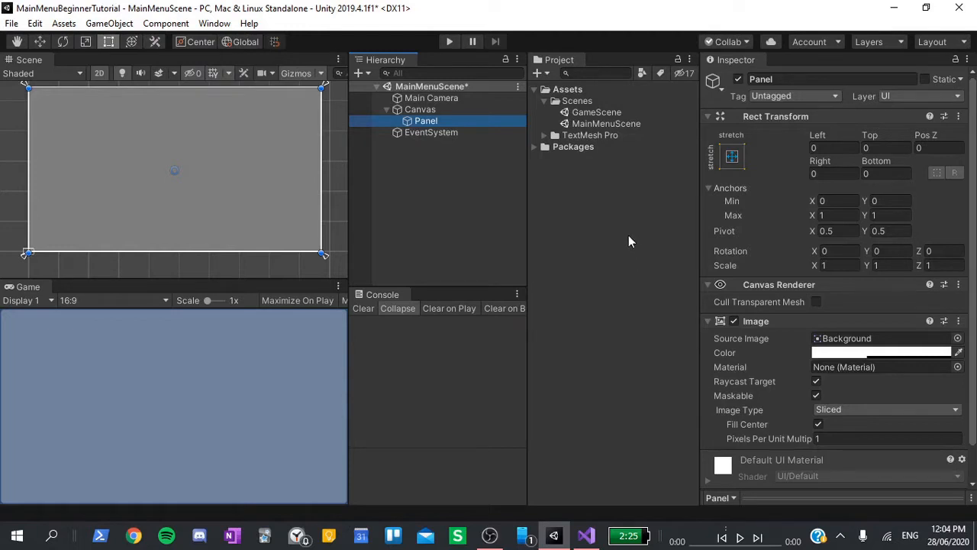
Set the Canvas Scaler to Scale With Screen Size at a 960×540 reference resolution
click(420, 110)
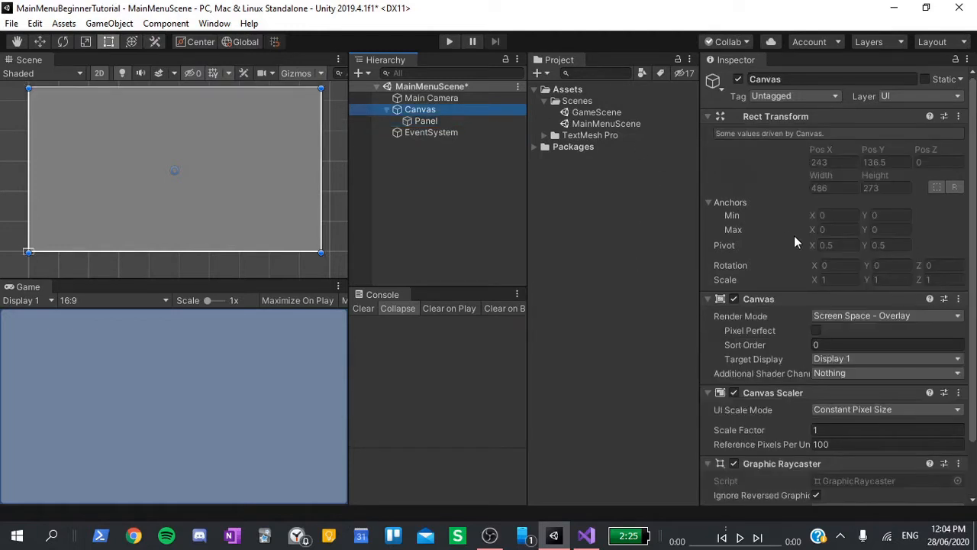
click(886, 410)
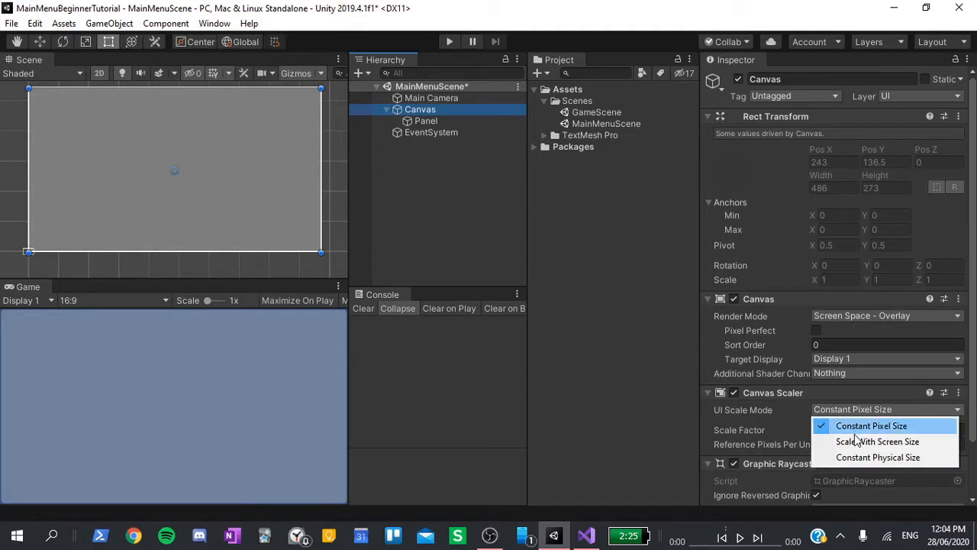
click(876, 441)
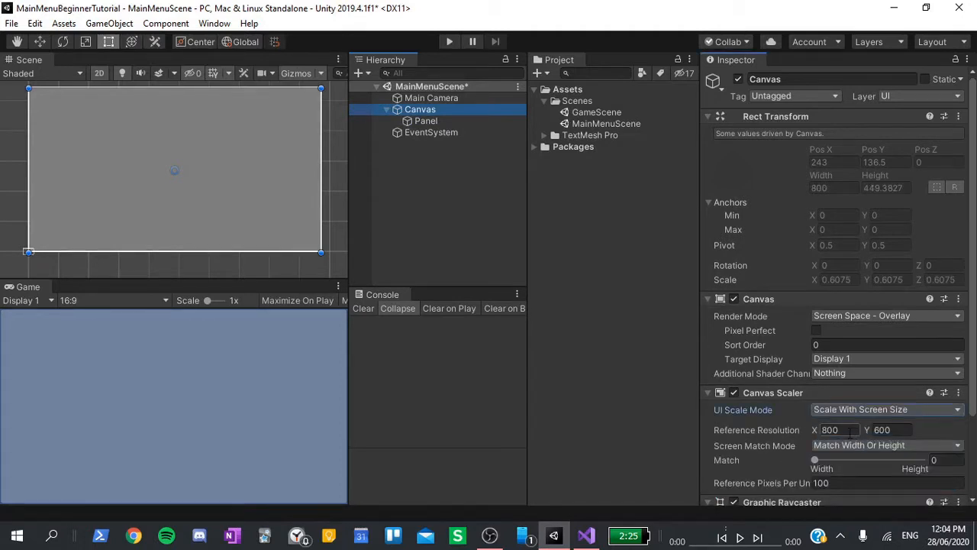
text(960)
click(892, 431)
text(540)
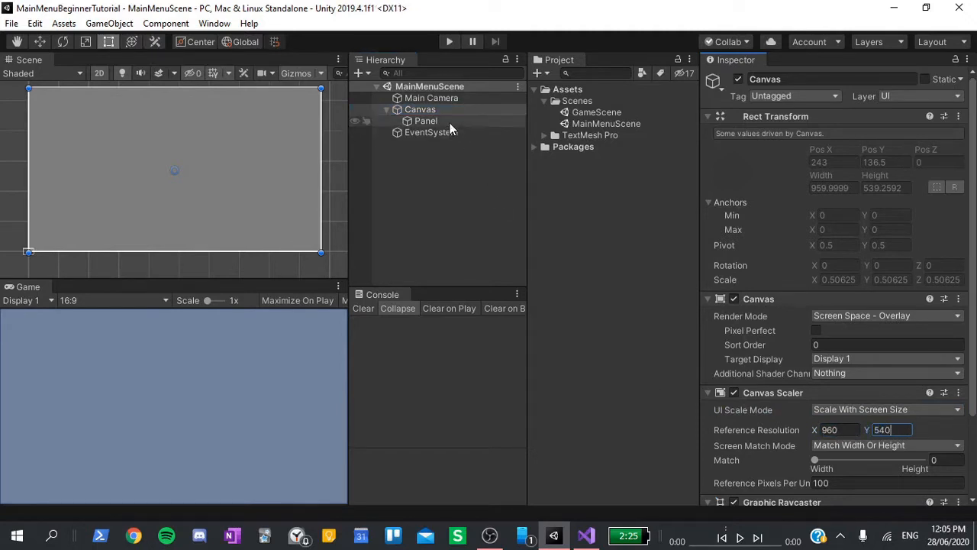
Tint the Panel's Image colour blue
click(426, 120)
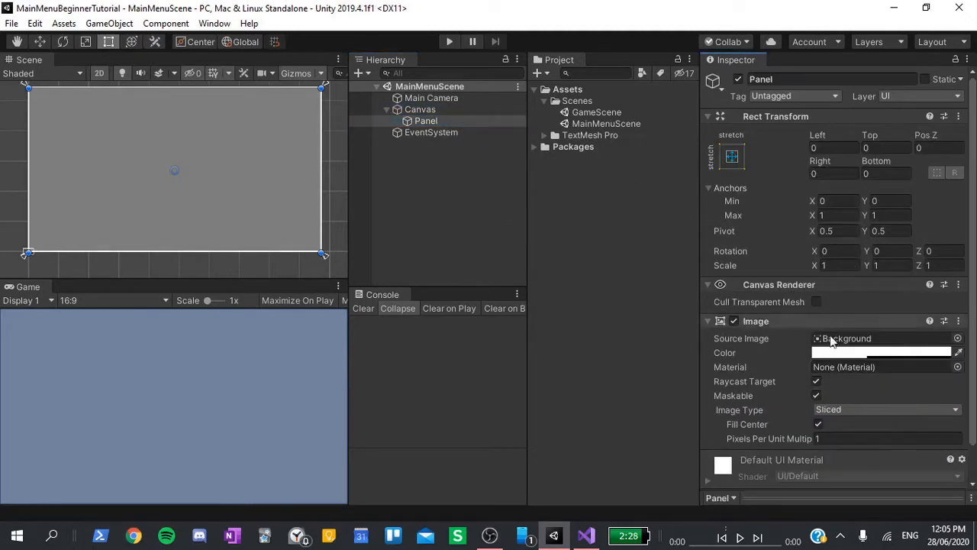
click(883, 351)
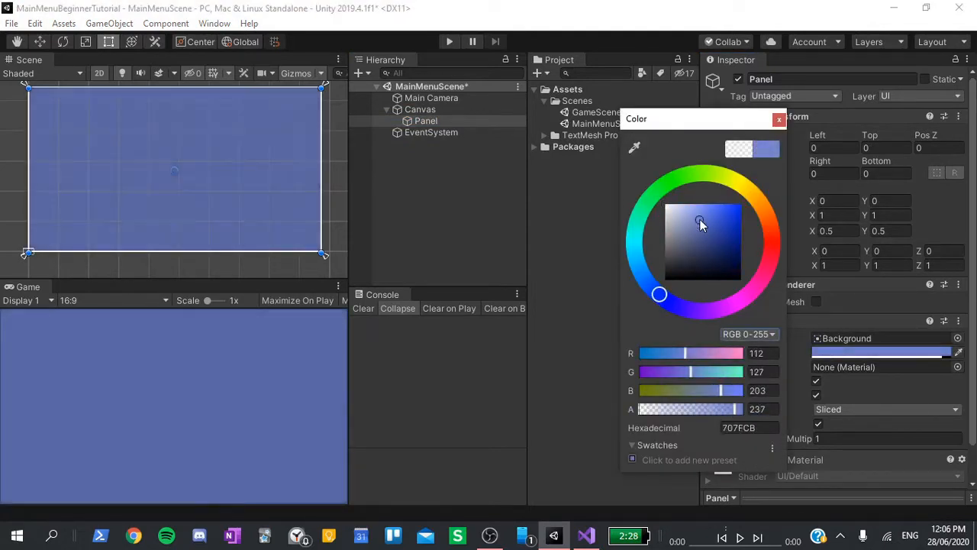
click(779, 119)
text(Main)
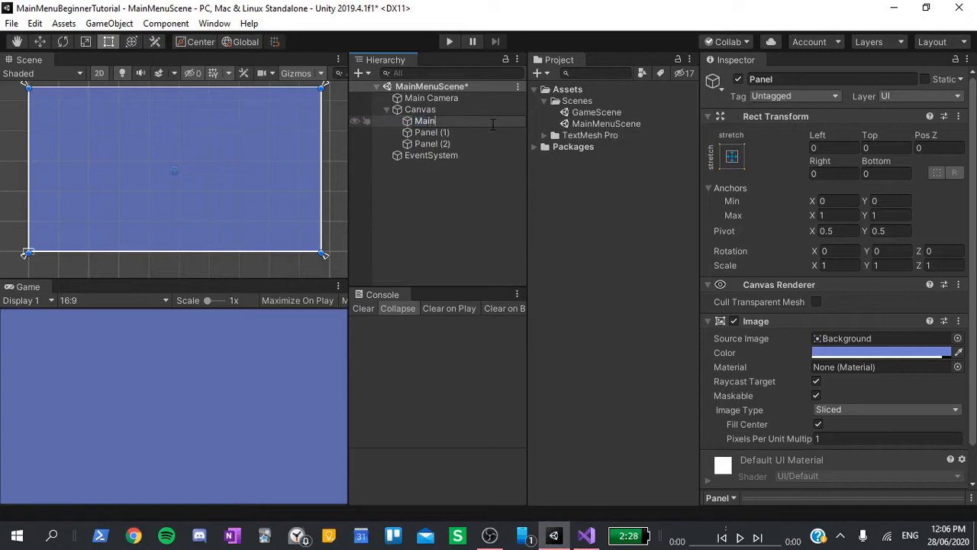
Rename the duplicates InstructionsPanel and OptionsPanel and hide them
click(433, 131)
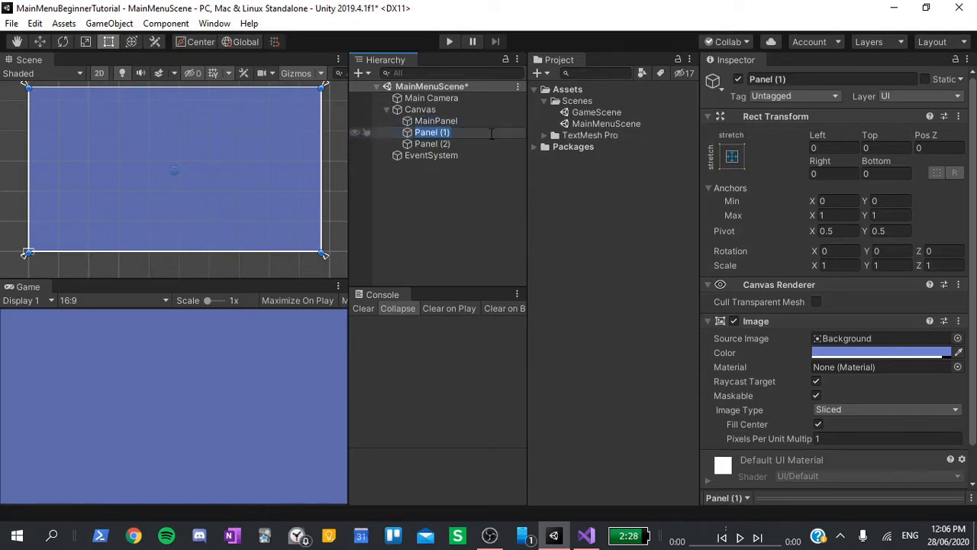
text(InstructionsP)
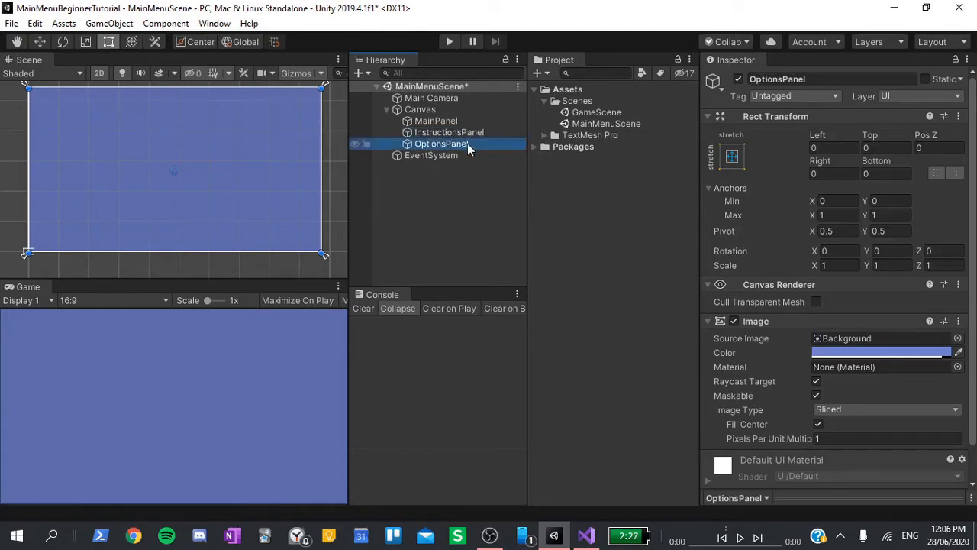
click(449, 132)
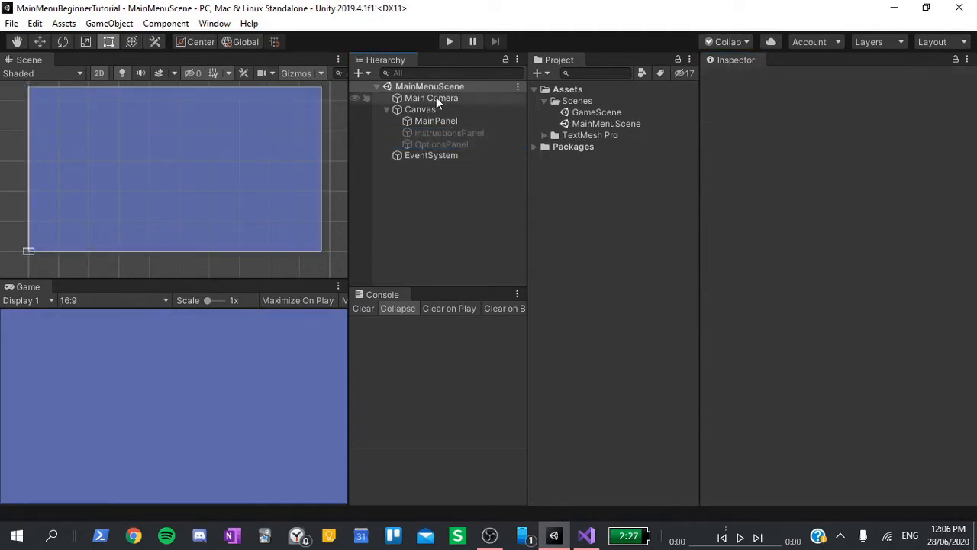
Search the Package Manager for 'textmesh' to confirm TextMesh Pro is installed
click(213, 23)
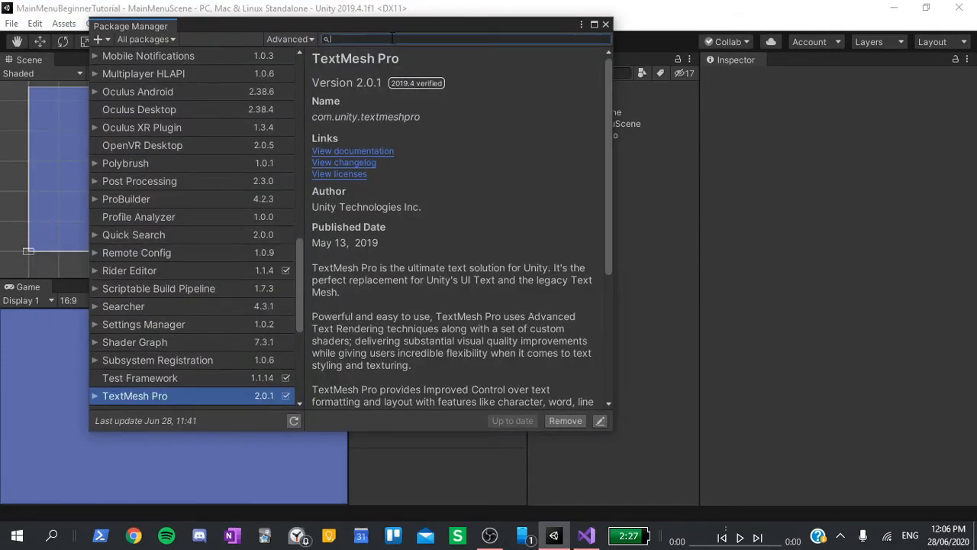
text(textmesh)
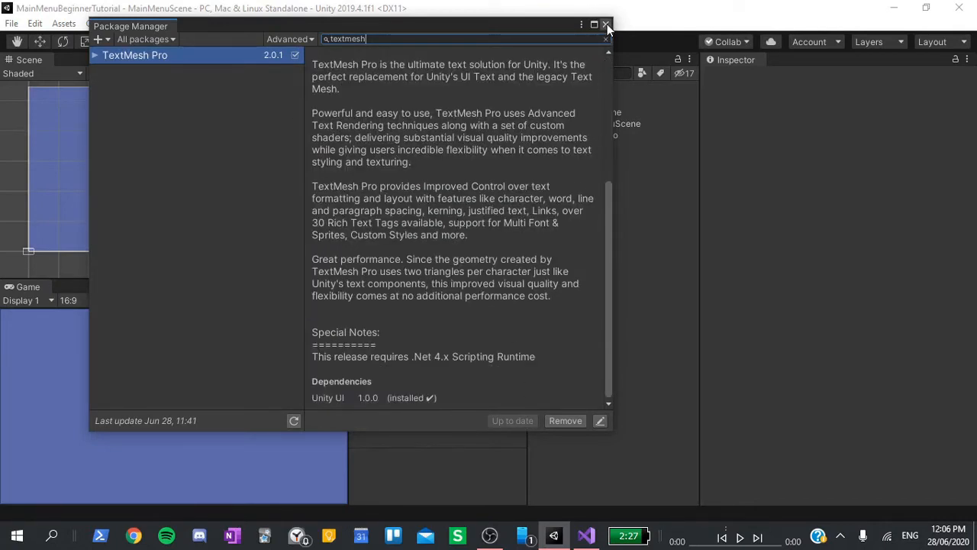
Add a Text - TextMeshPro child under MainPanel named PlayButton
click(608, 25)
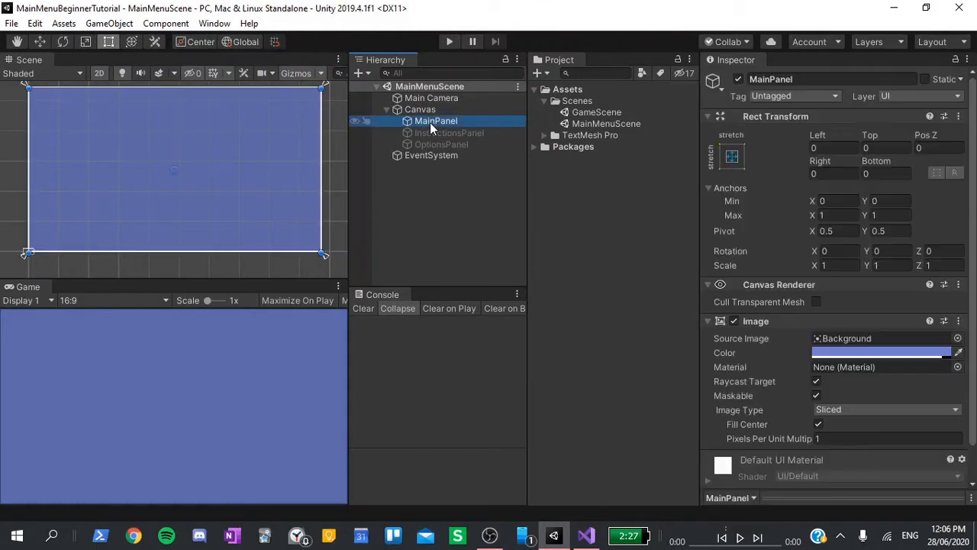
right_click(437, 121)
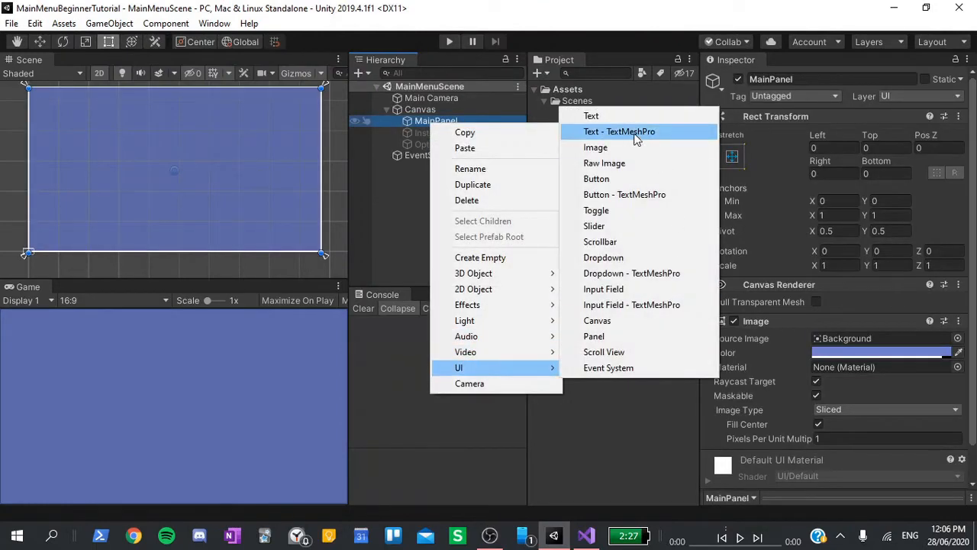
click(618, 131)
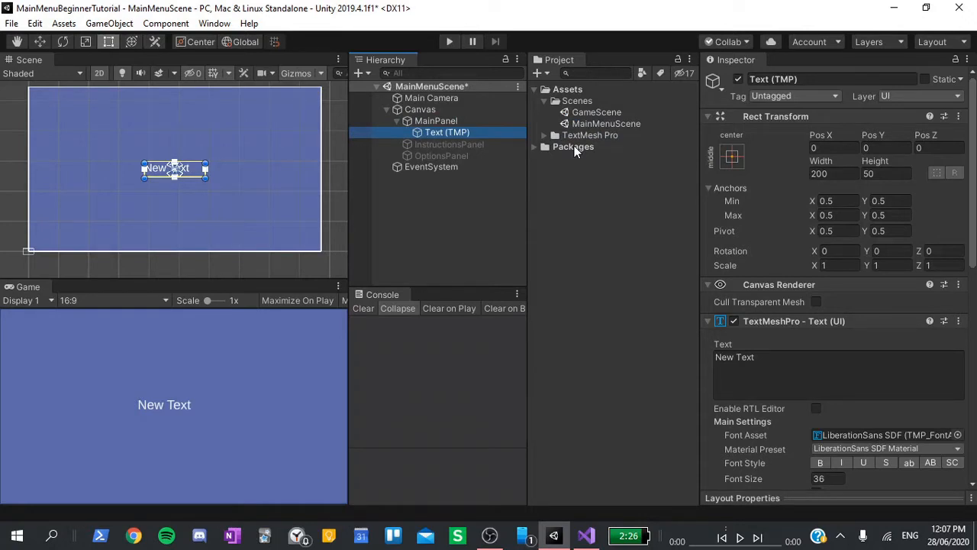
text(PlayButton)
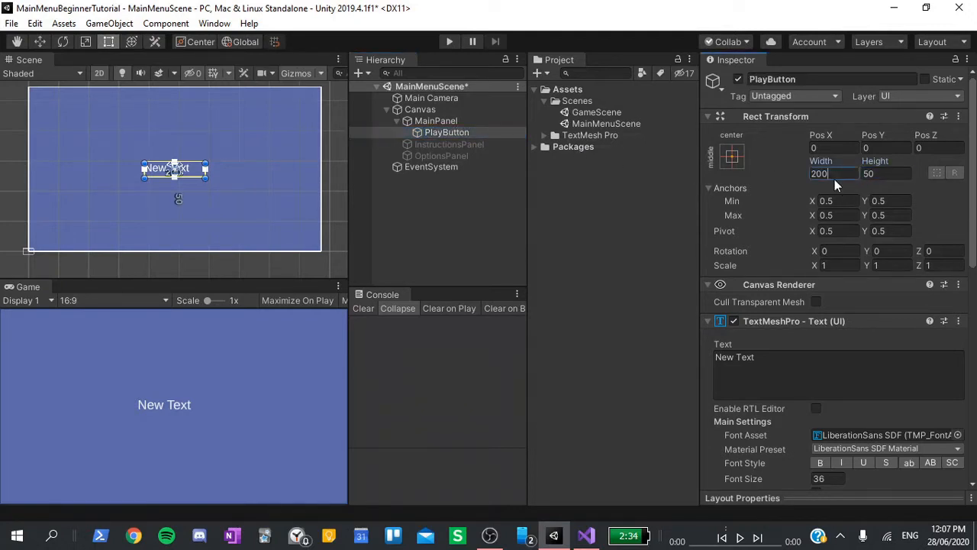
Size PlayButton's Rect Transform to width 400 and height 75
text(400)
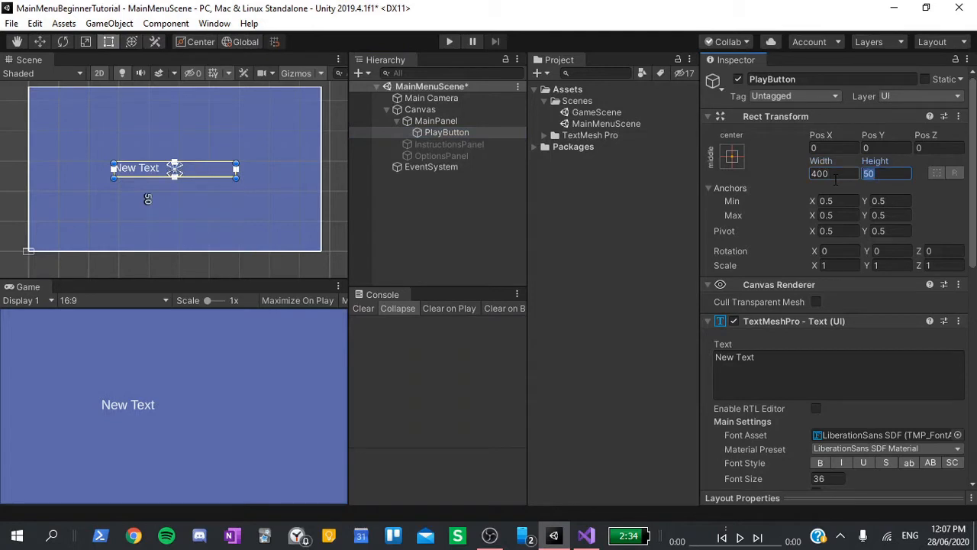
text(75)
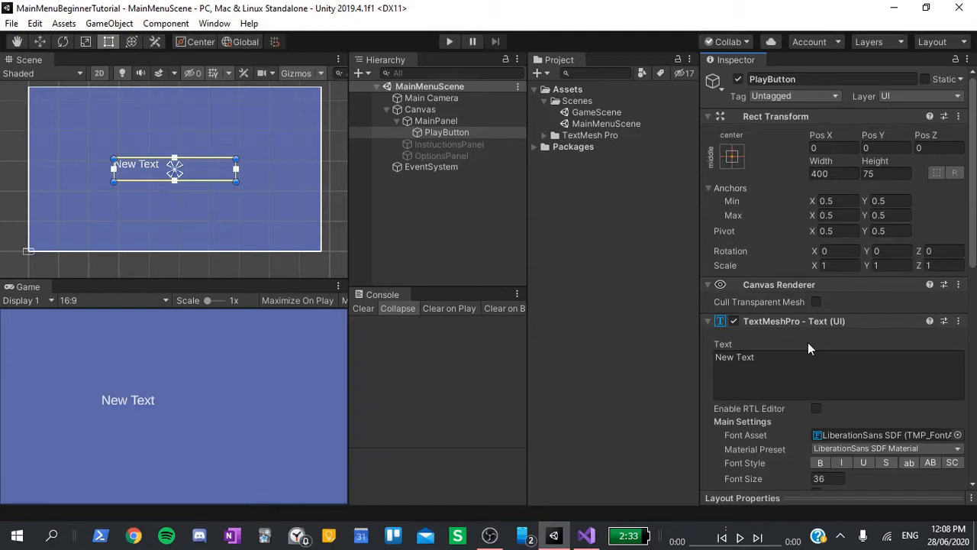
Set the button's highlighted colour and replace the placeholder text with PLAY
scroll(down, 3)
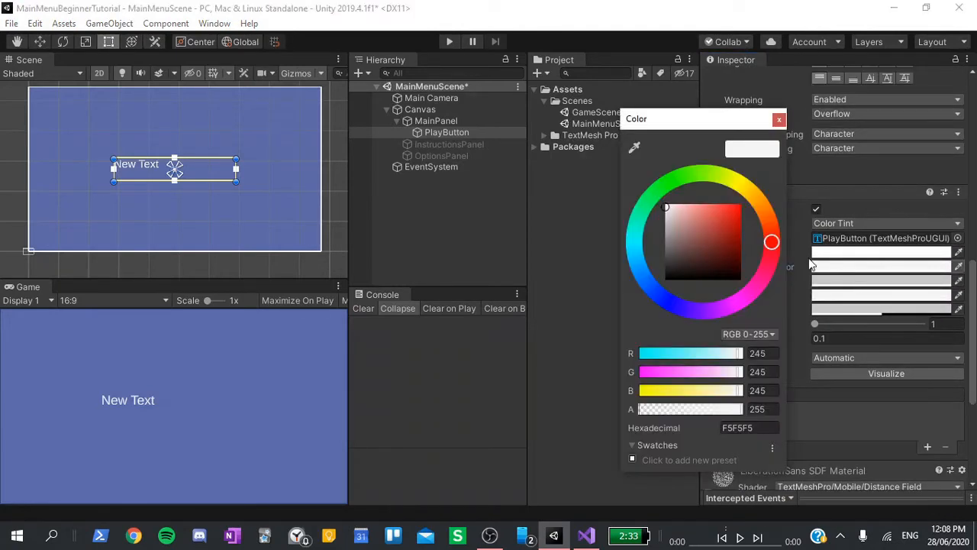
click(779, 119)
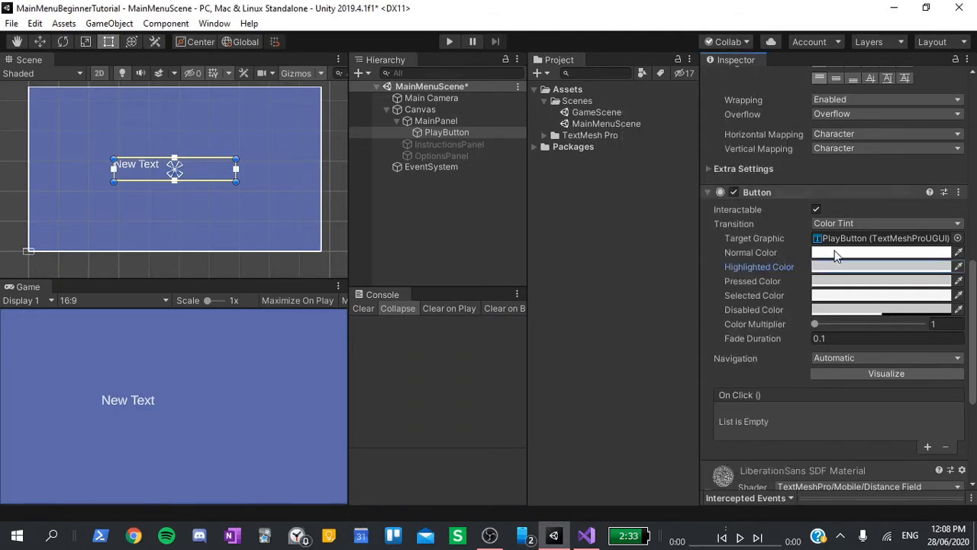
click(880, 266)
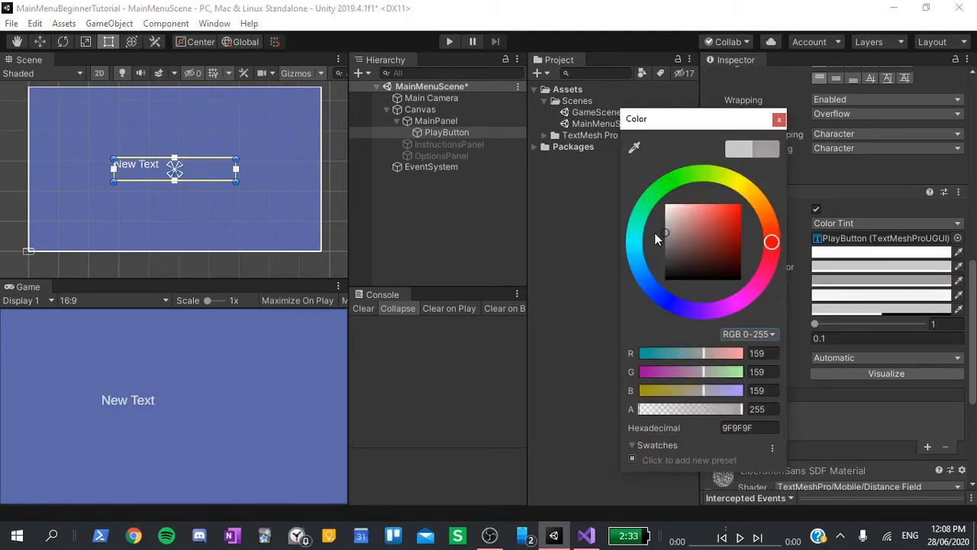
click(779, 119)
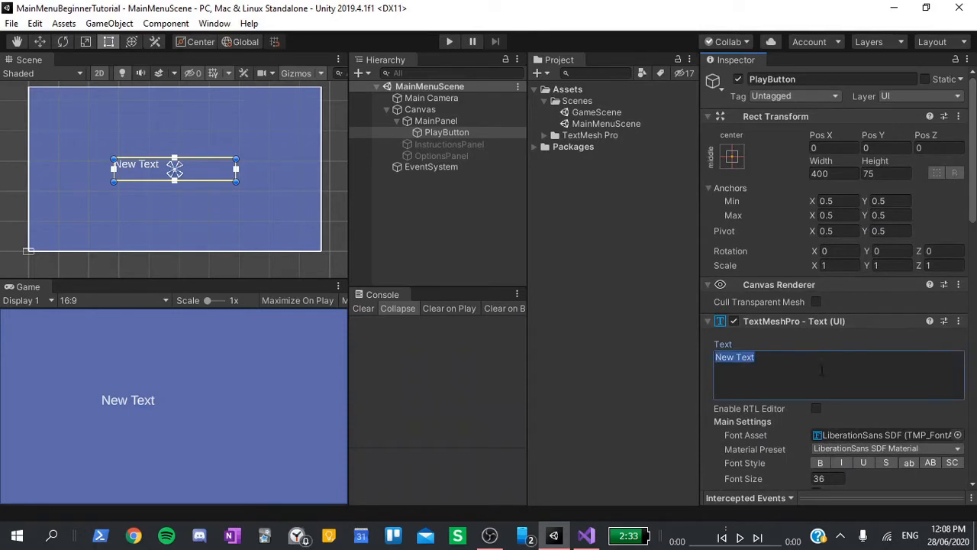
text(PLAY)
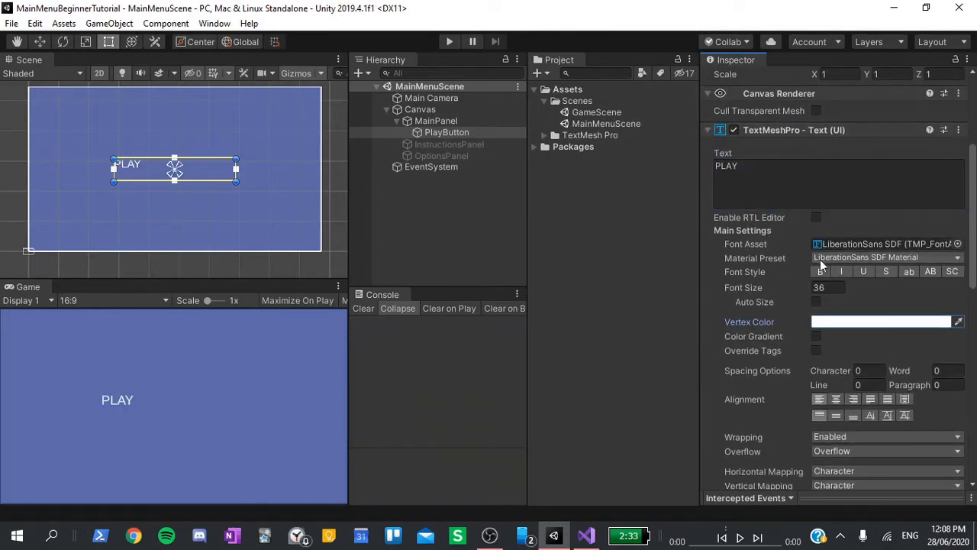
Give the PLAY label a gold vertex colour and centre it on the button
click(880, 320)
text(C3AC13)
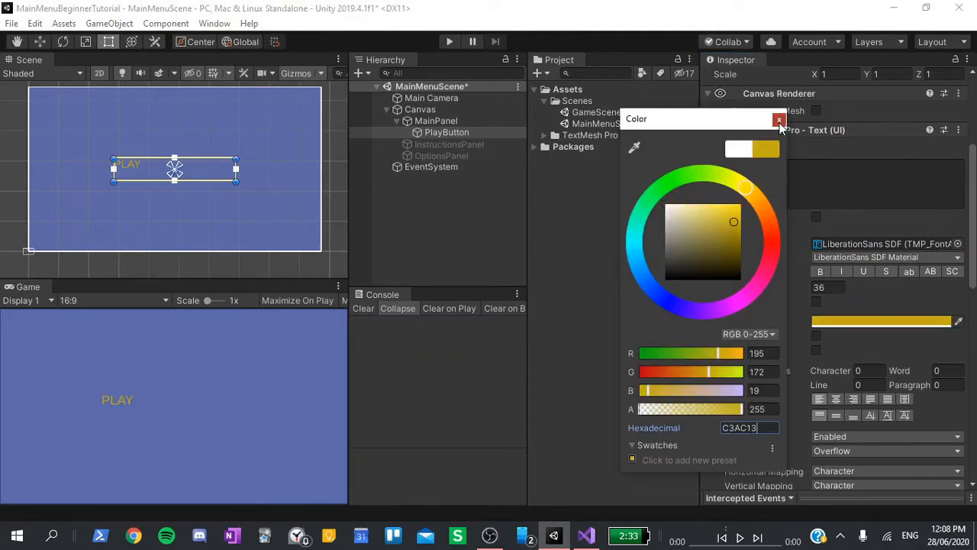
click(779, 120)
text(50)
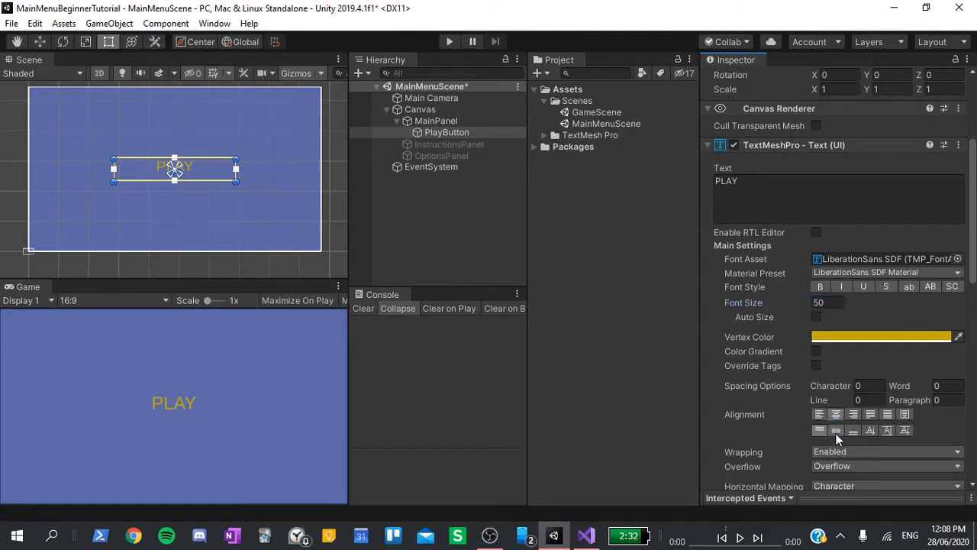
click(446, 131)
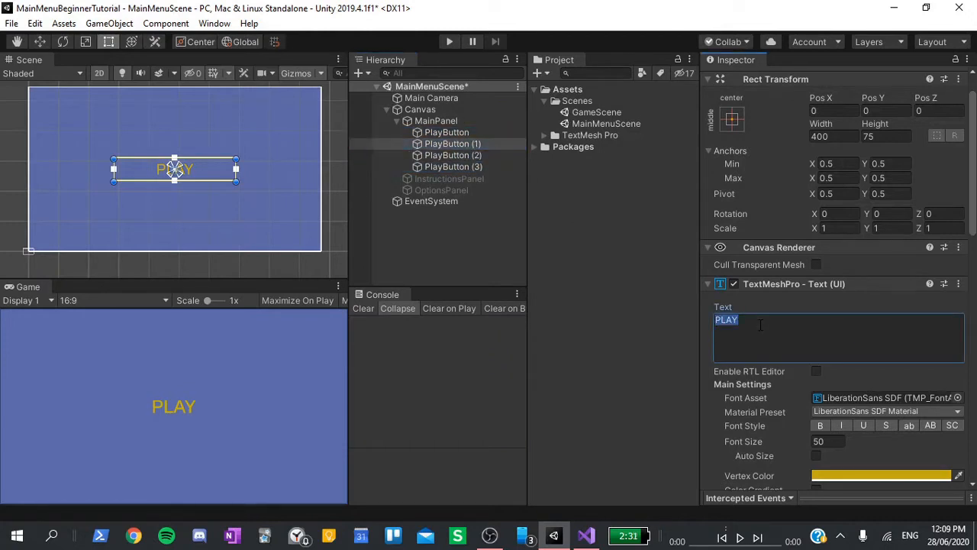
Label the three duplicate buttons INSTRUCTIONS, OPTIONS and QUIT
text(INSTRUCITONS)
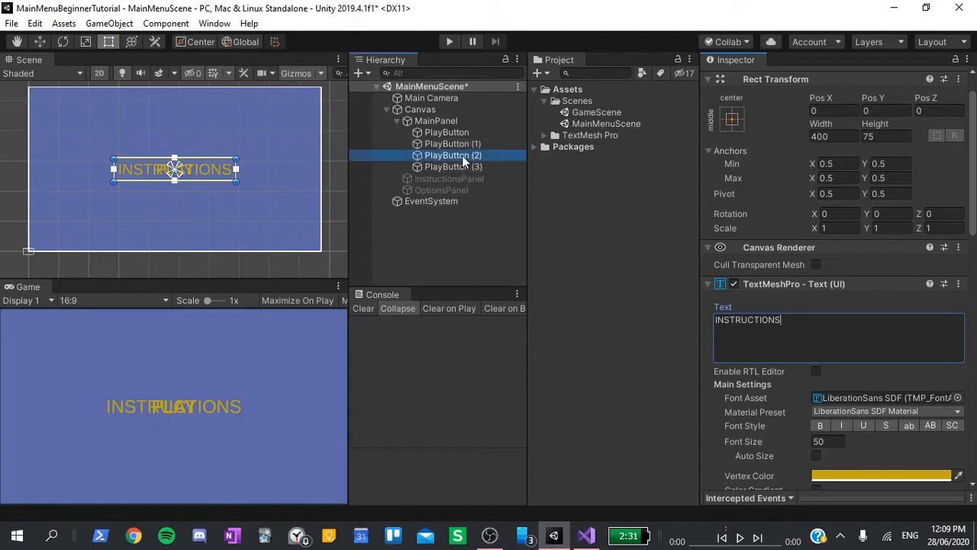
text(OPTION)
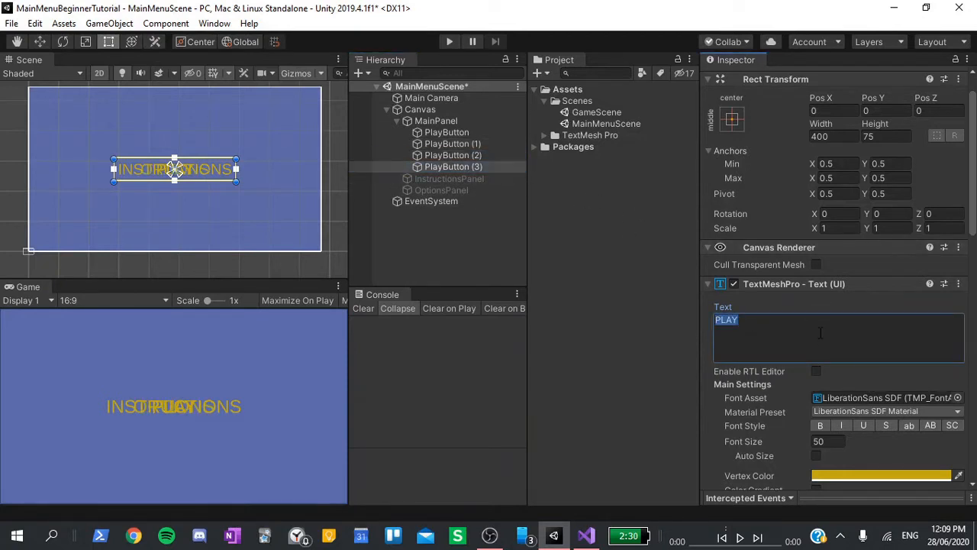
text(QUIT)
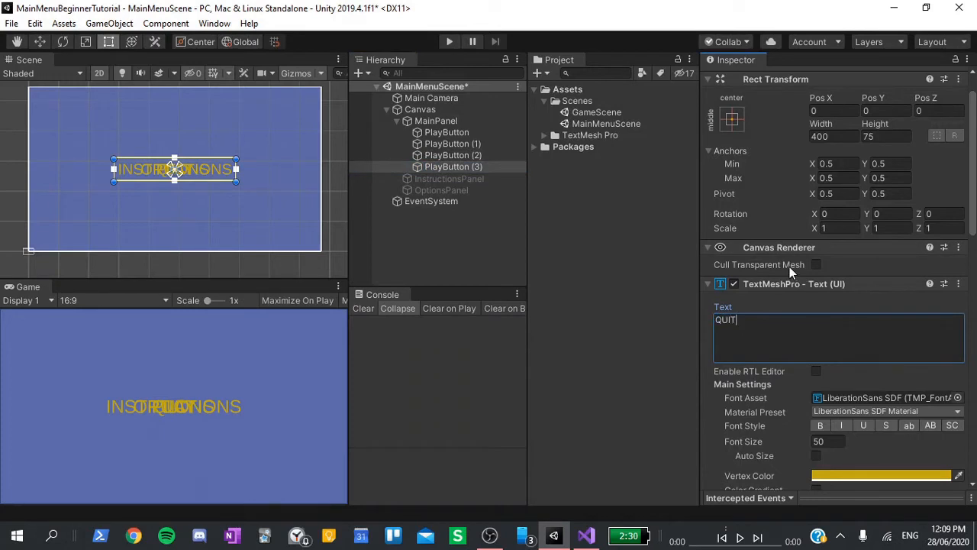
Rename the duplicates InstructionsButton, OptionsButton and QuitButton in the Hierarchy
click(452, 144)
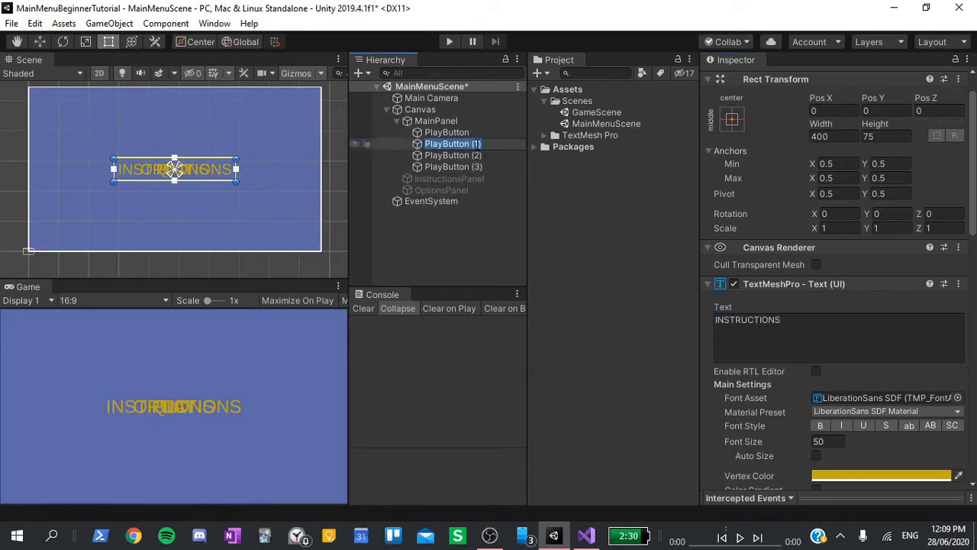
double_click(452, 144)
text(O)
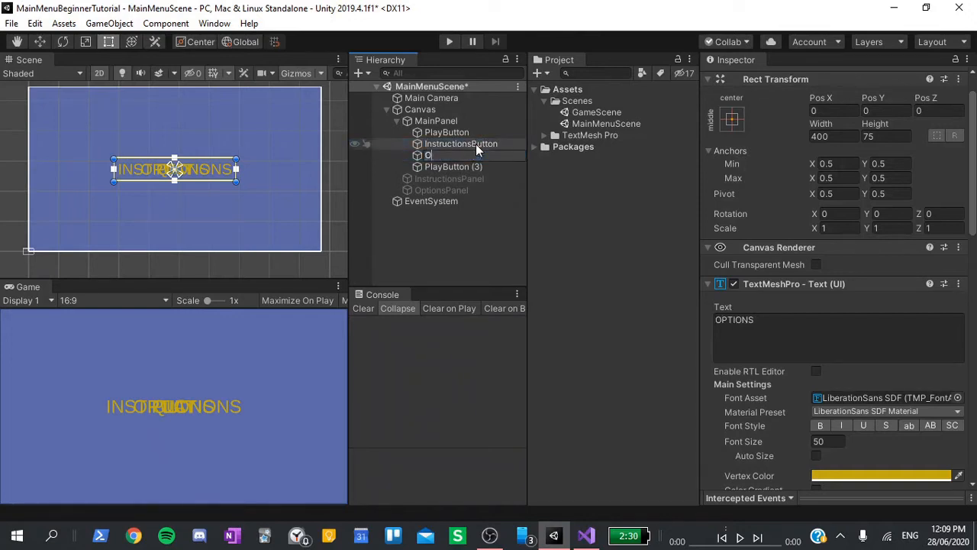
text(ptionsButton)
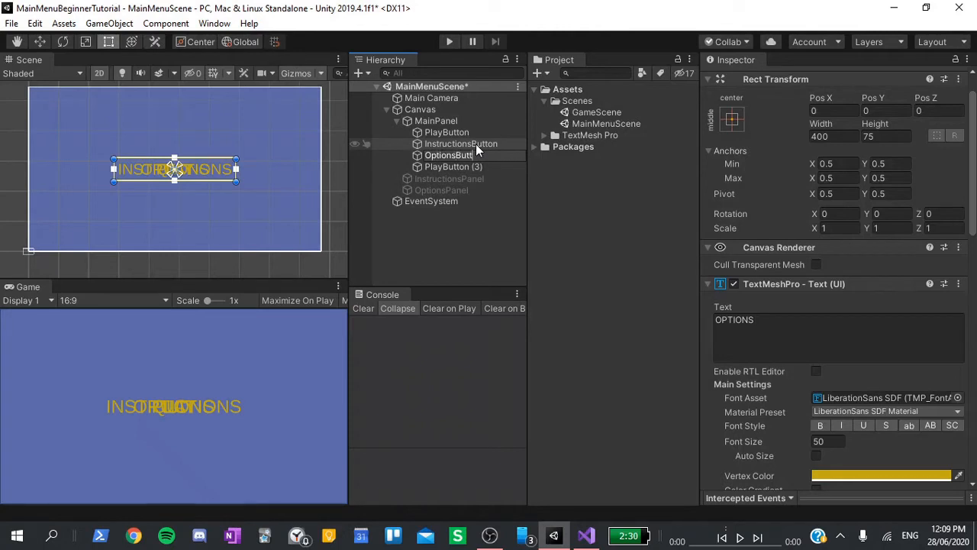
click(454, 166)
text(QuitButton)
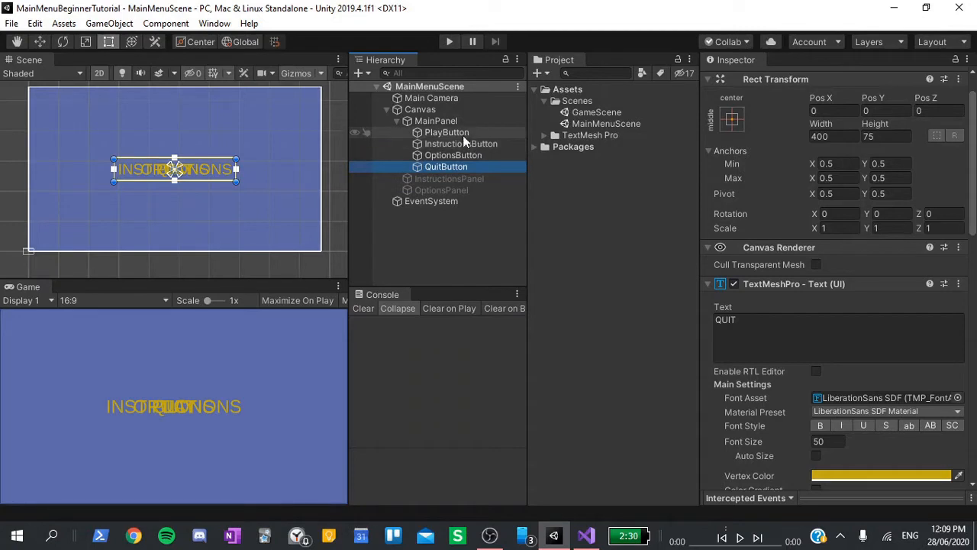
Give PlayButton font size 125 and a 500 by 150 Rect Transform
click(446, 132)
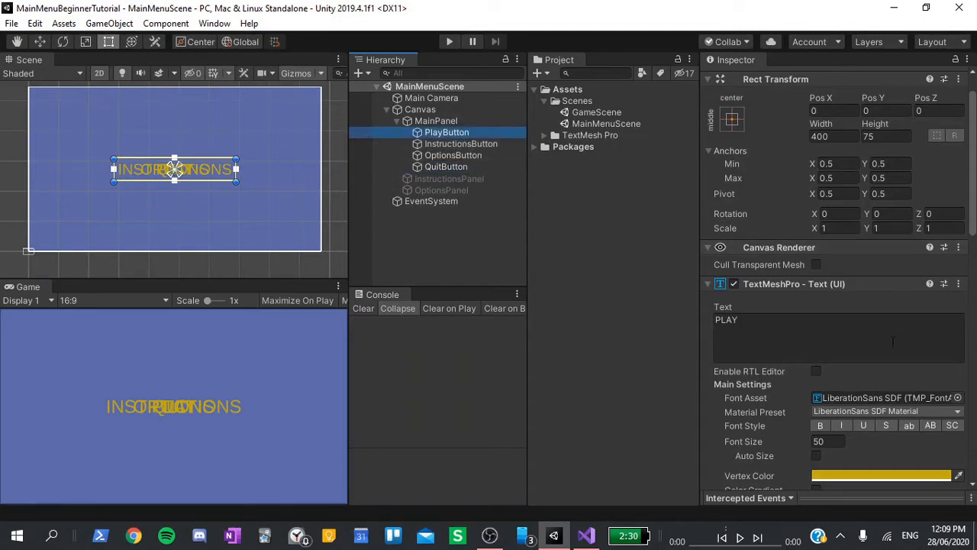
text(125)
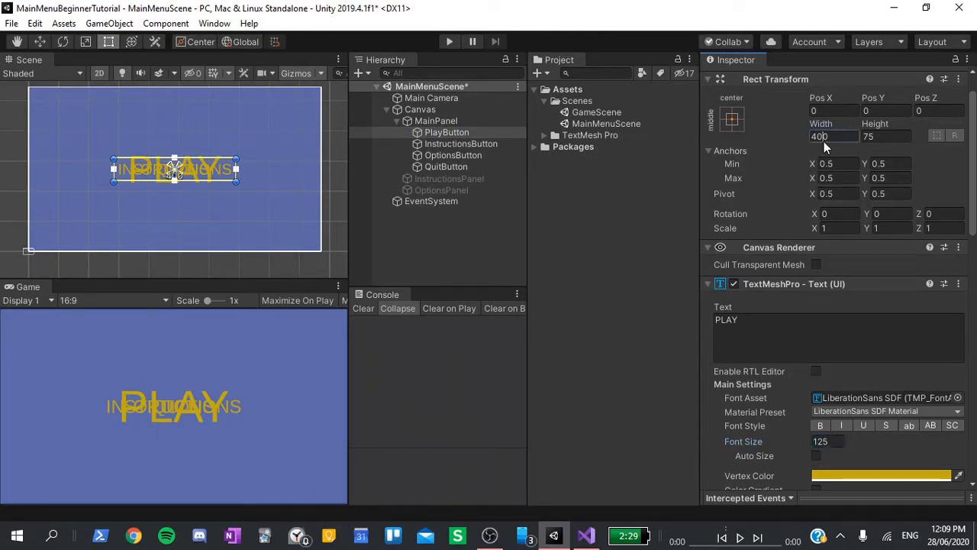
text(500)
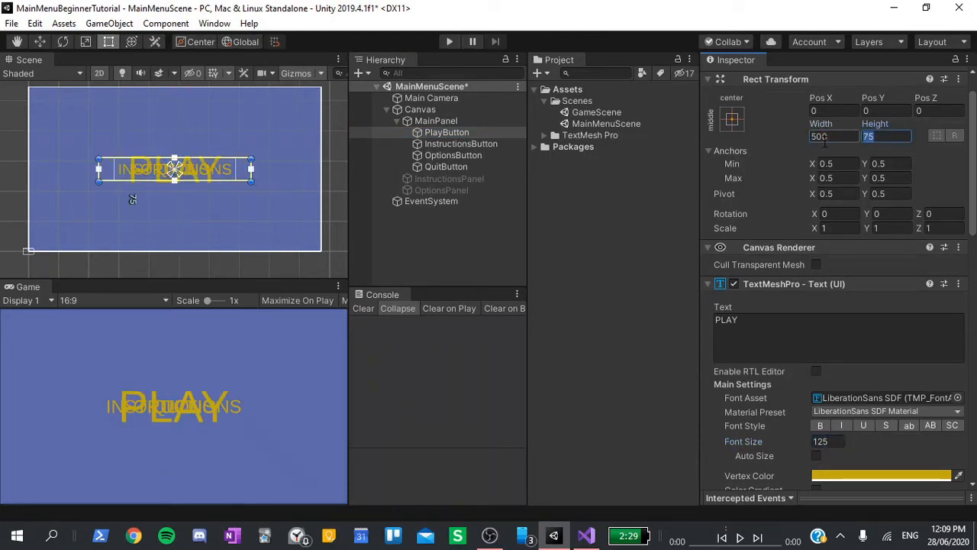
text(150)
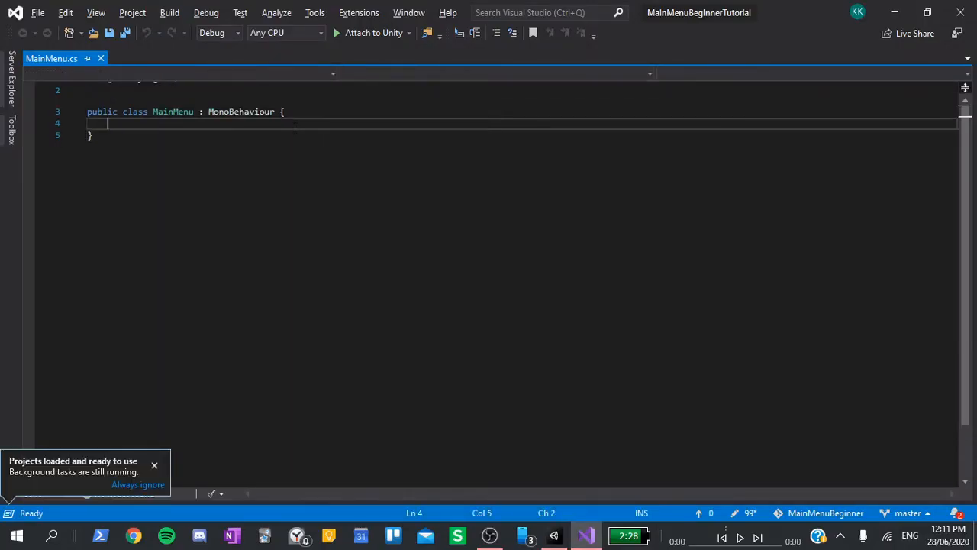
Declare [SerializeField] GameObject fields mainPanel, instructionsPanel and optionsPanel in MainMenu.cs
text([S)
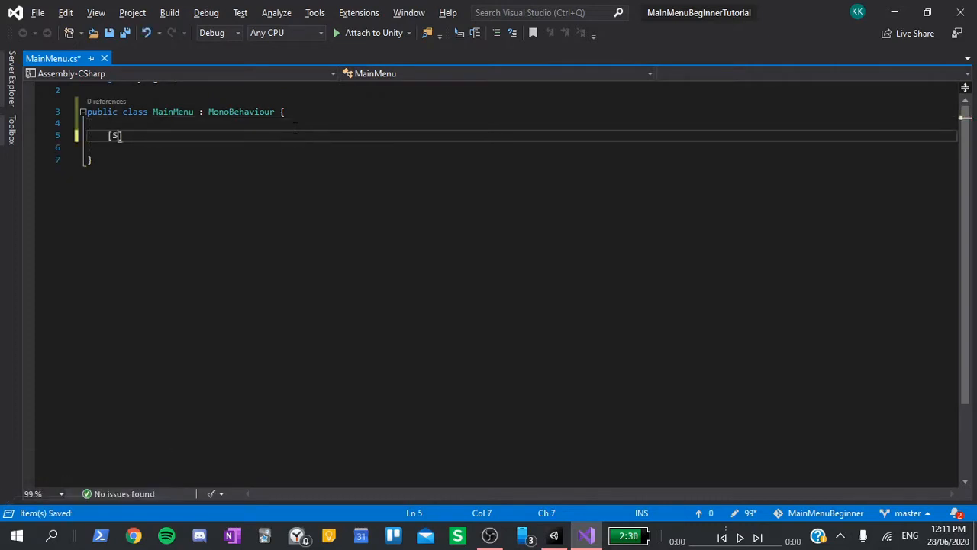
text(erializeField)
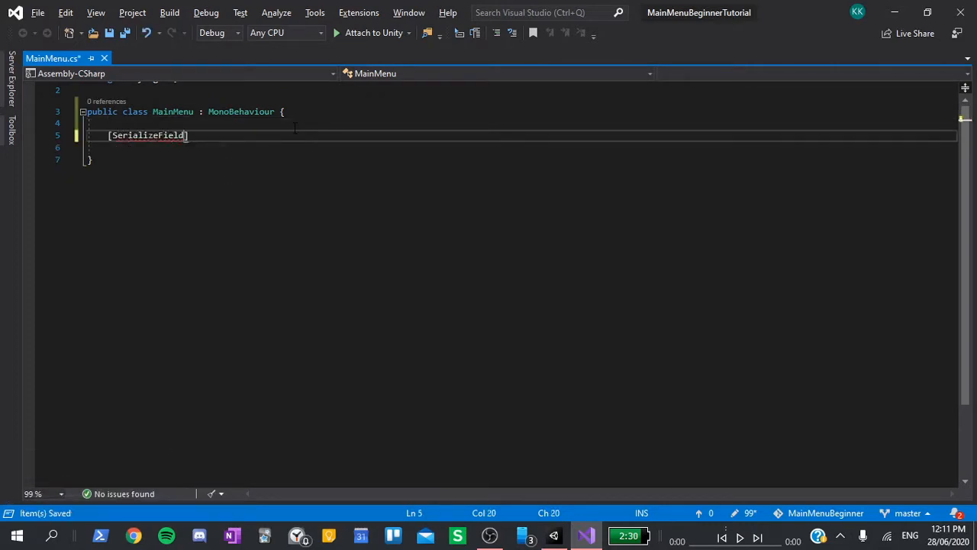
text(GameObjec)
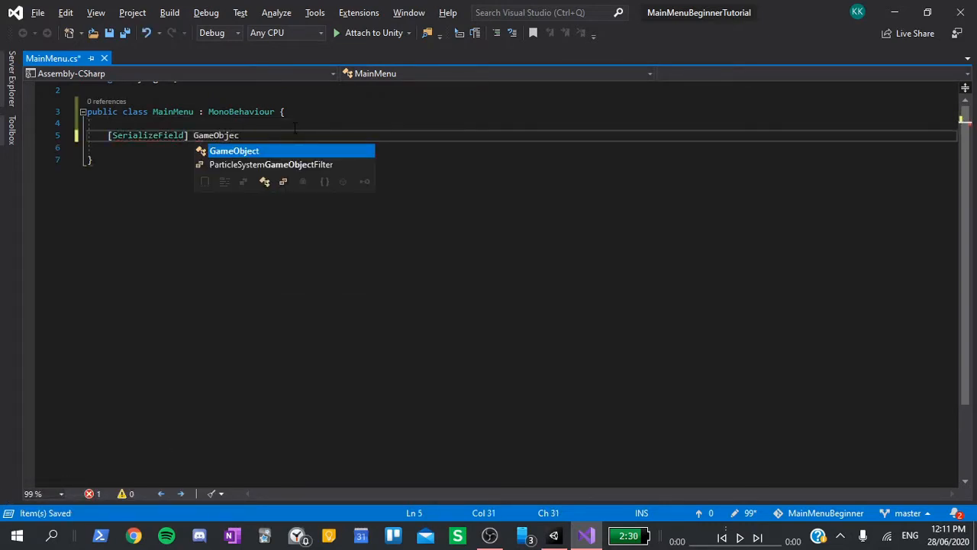
text(mainPanel;)
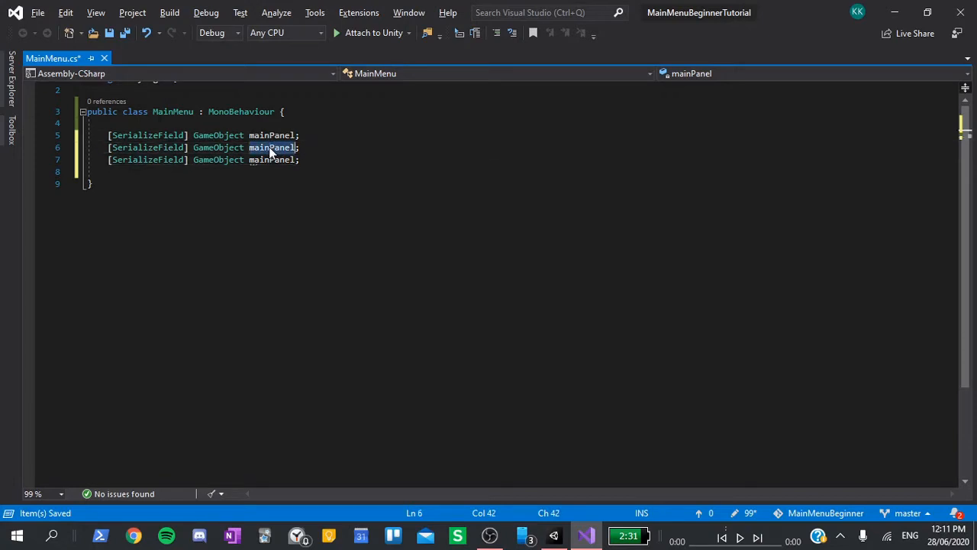
text(instructionsPan)
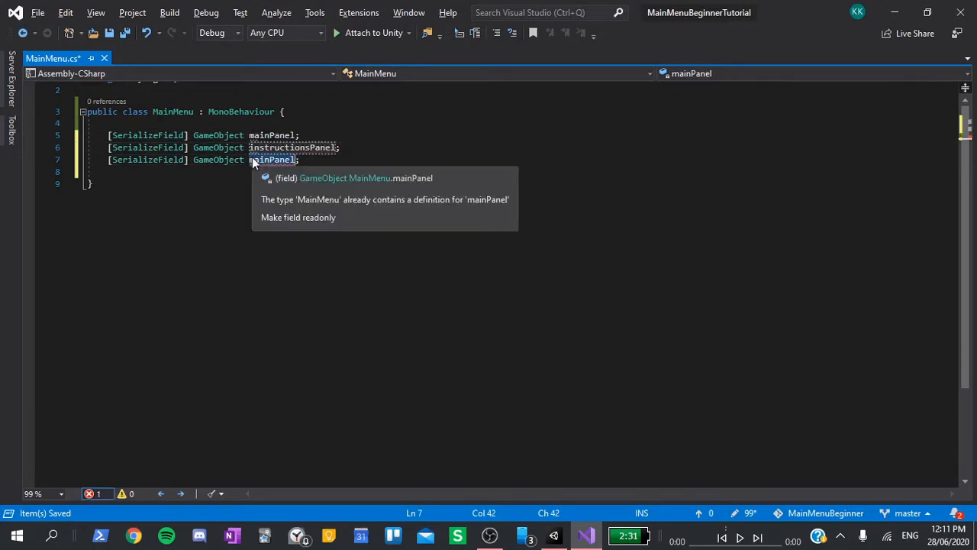
text(optionsPanel)
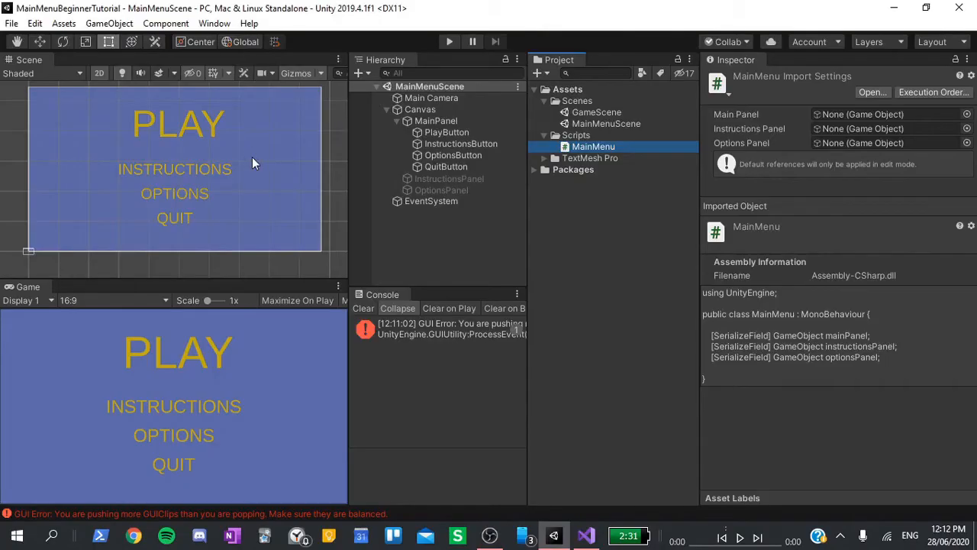
Create an empty MainMenuManager object carrying the MainMenu script with the three panels assigned
click(439, 232)
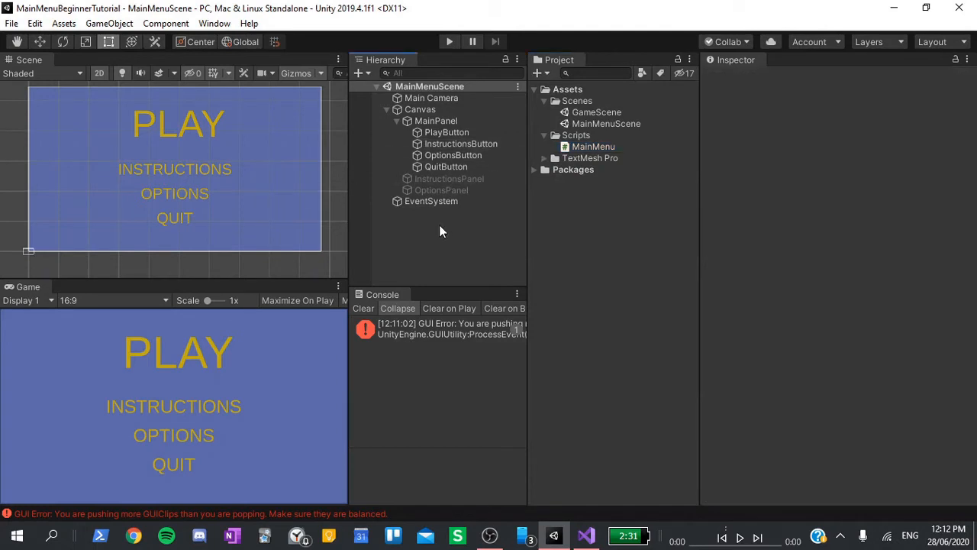
right_click(440, 233)
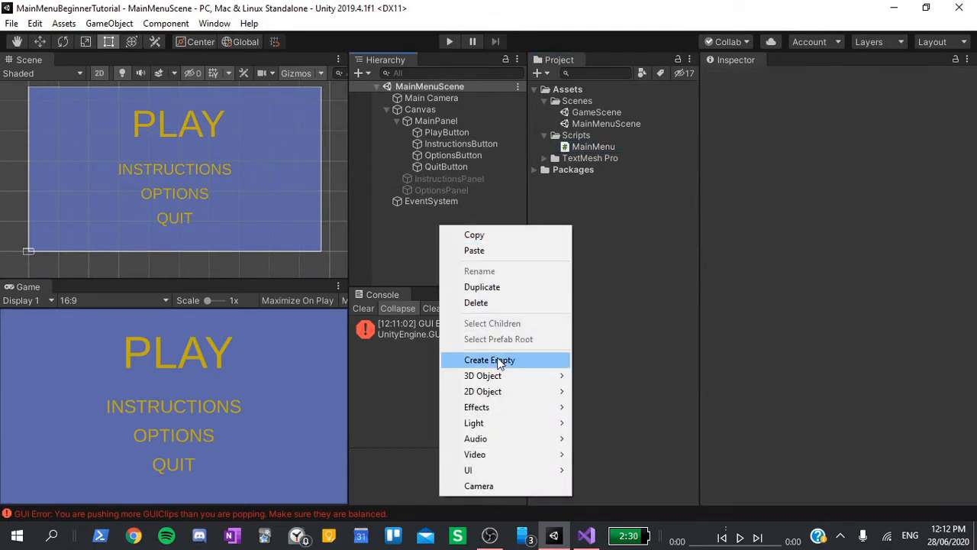
click(489, 360)
text(MainMenuManager)
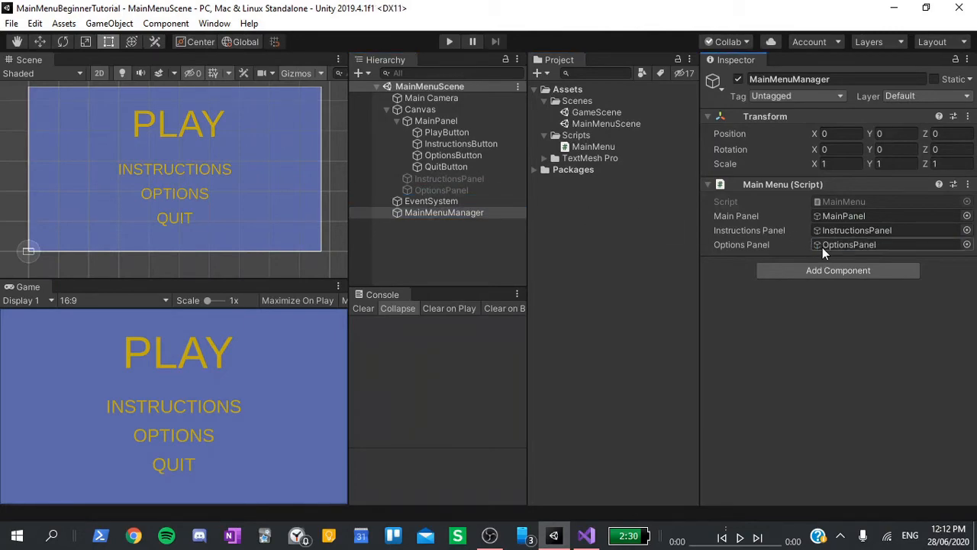
click(587, 534)
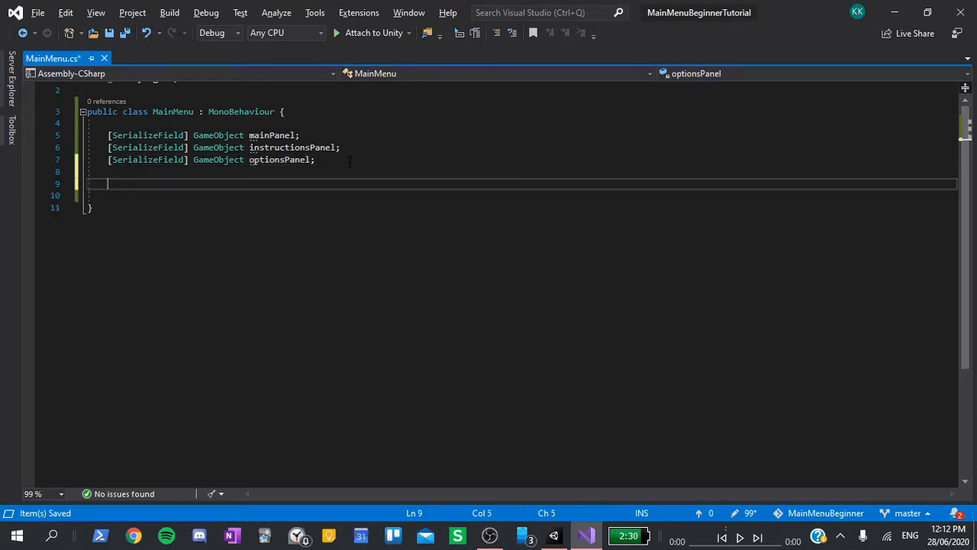
Write a public GoToMain method that sets mainPanel active (true)
text(public void G)
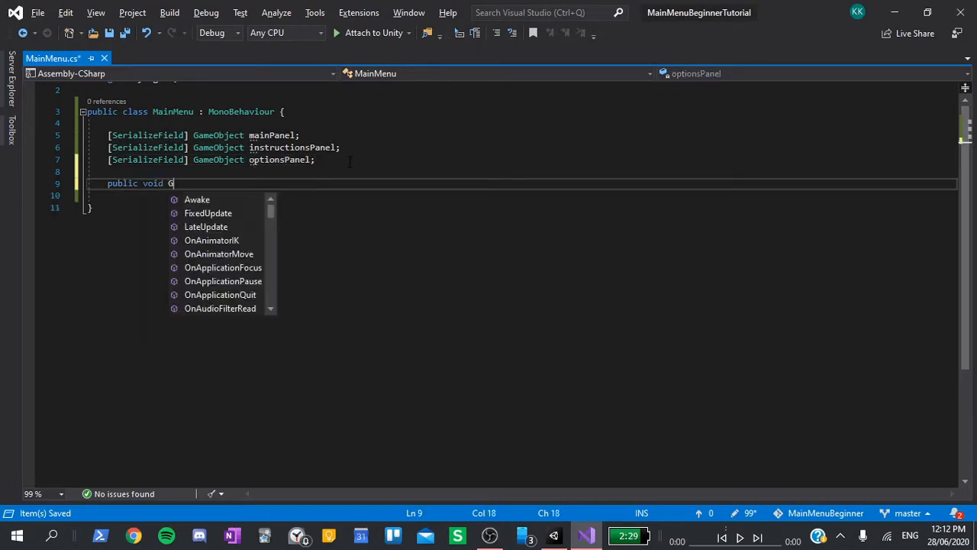
text(oToMain ()
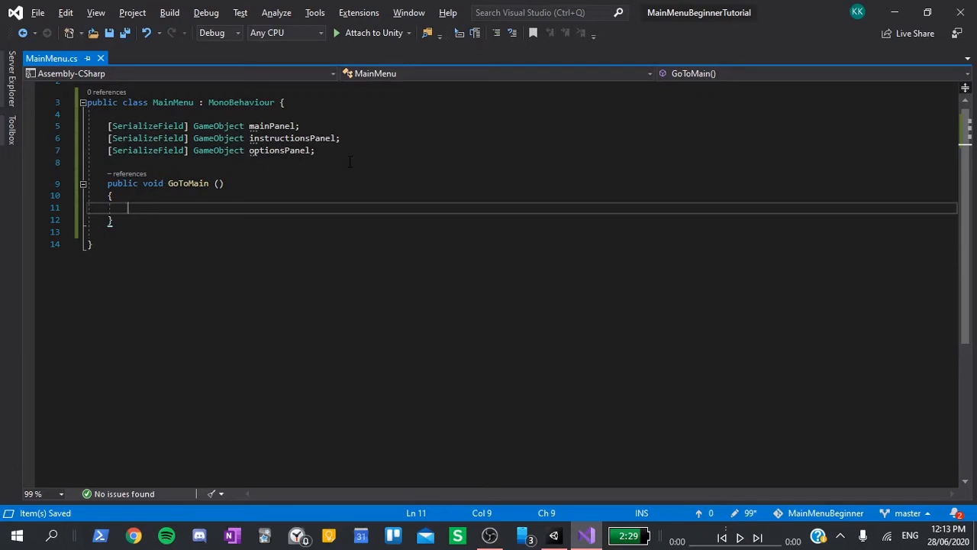
text(mainPanel)
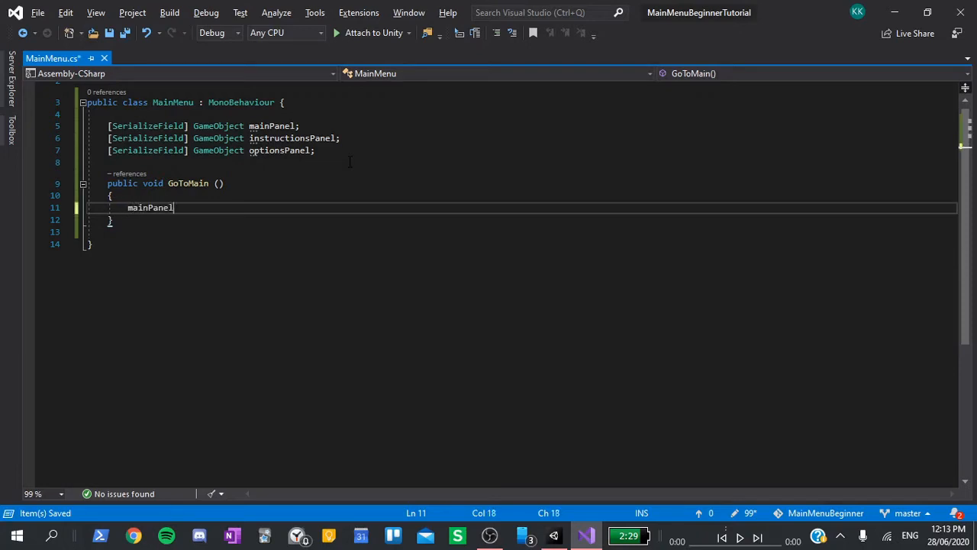
text(.SetActive()
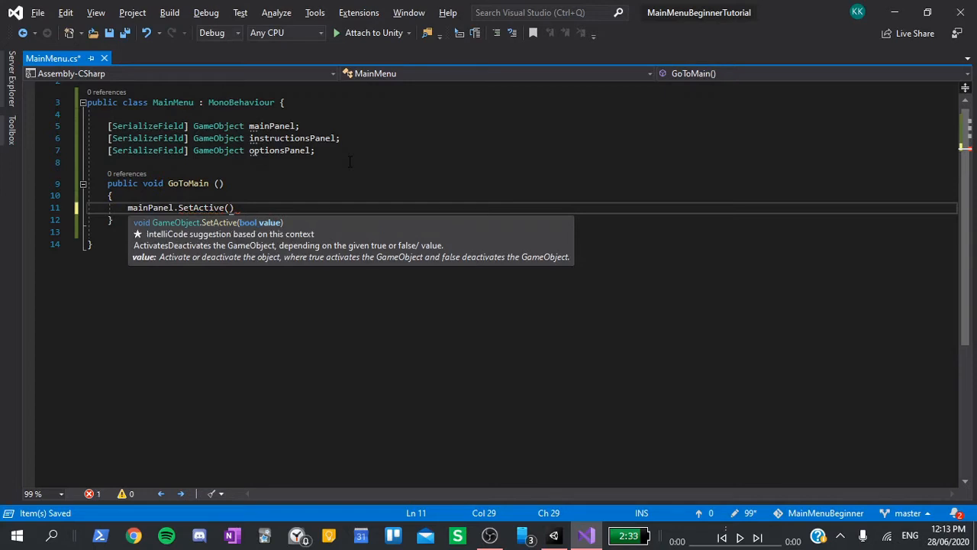
text(true)
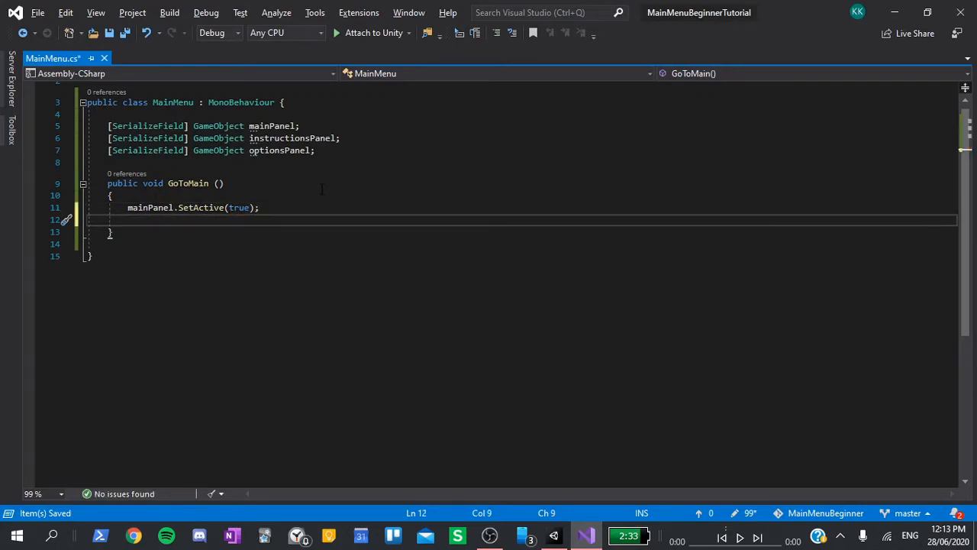
Inside GoToMain, set instructionsPanel and optionsPanel inactive (false)
text(instructionsPanel.SetActive()
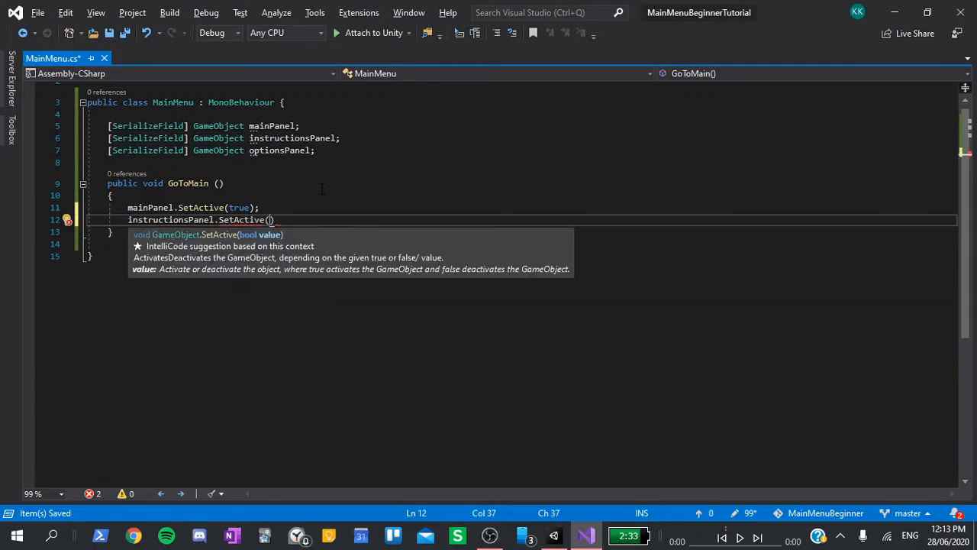
text(false)
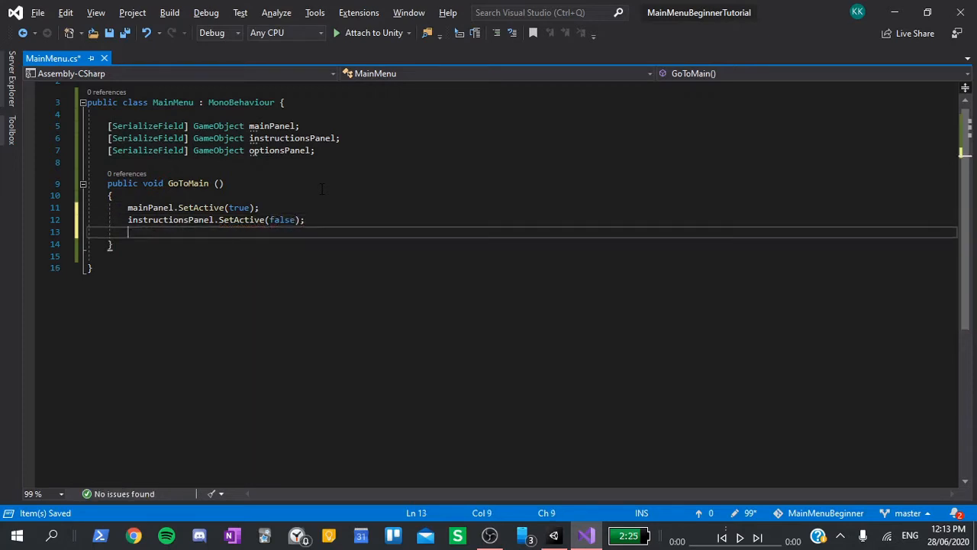
text(optionsPanel.SetActive(fal)
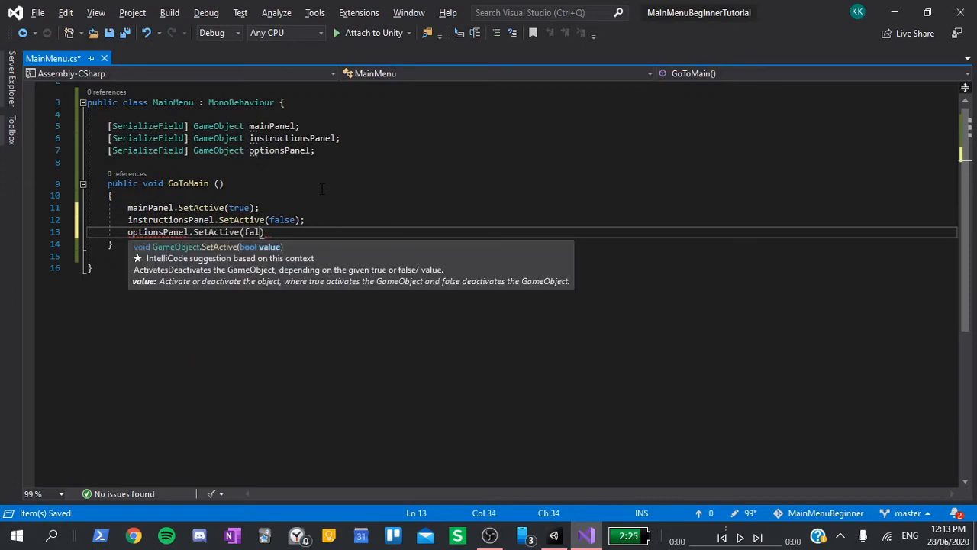
text(se);)
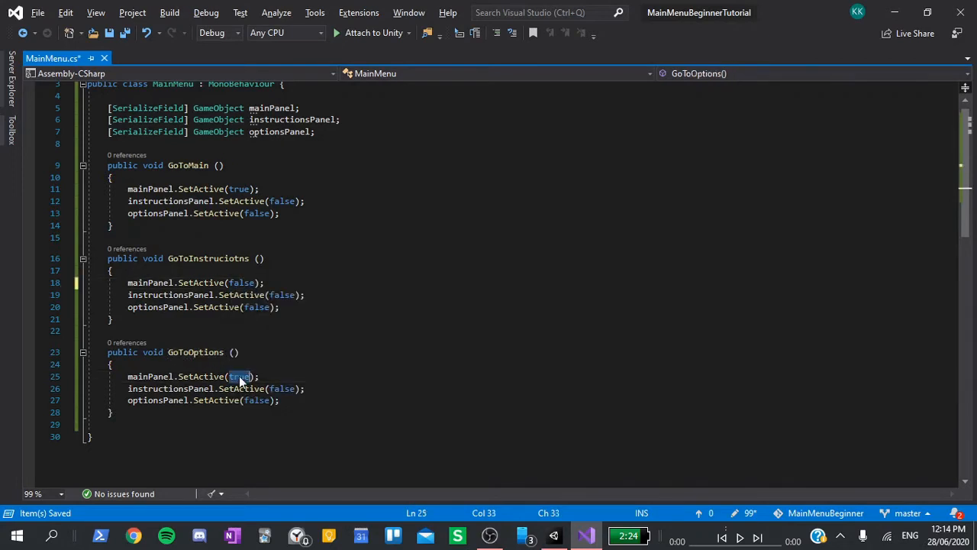
Flip the copied methods' SetActive values so GoToInstructions and GoToOptions show only their own panel
text(false)
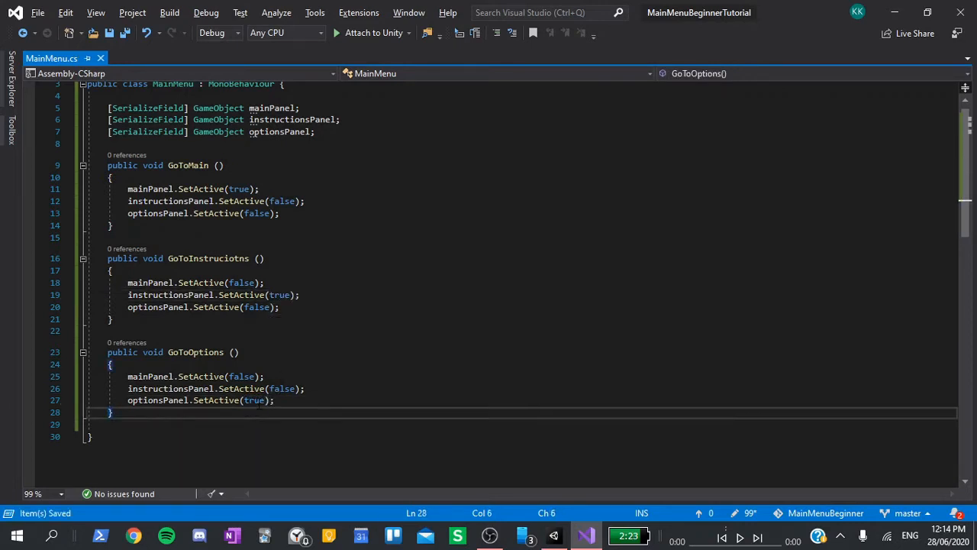
Add empty public OnPlayClicked() and QuitGame() methods below GoToOptions
text(public void OnPlayClicked ())
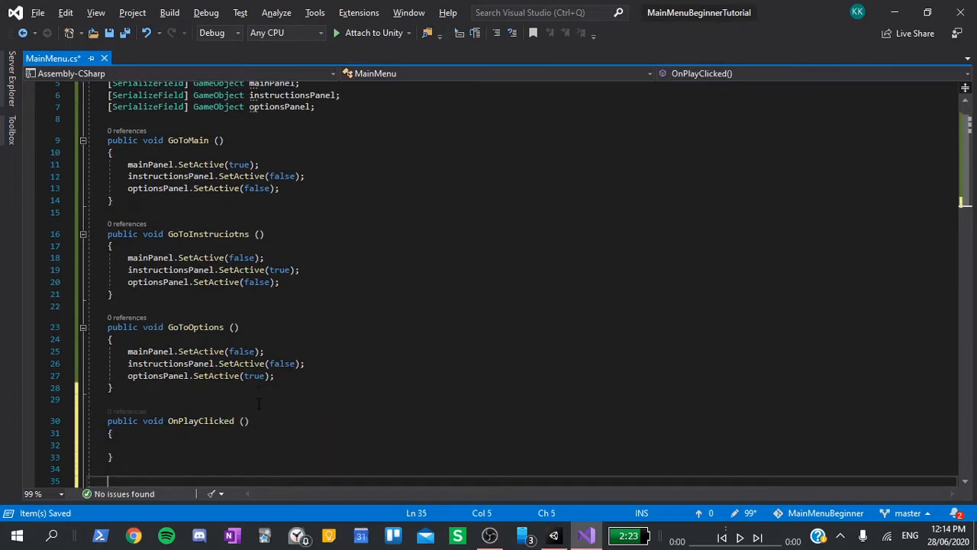
text(public void)
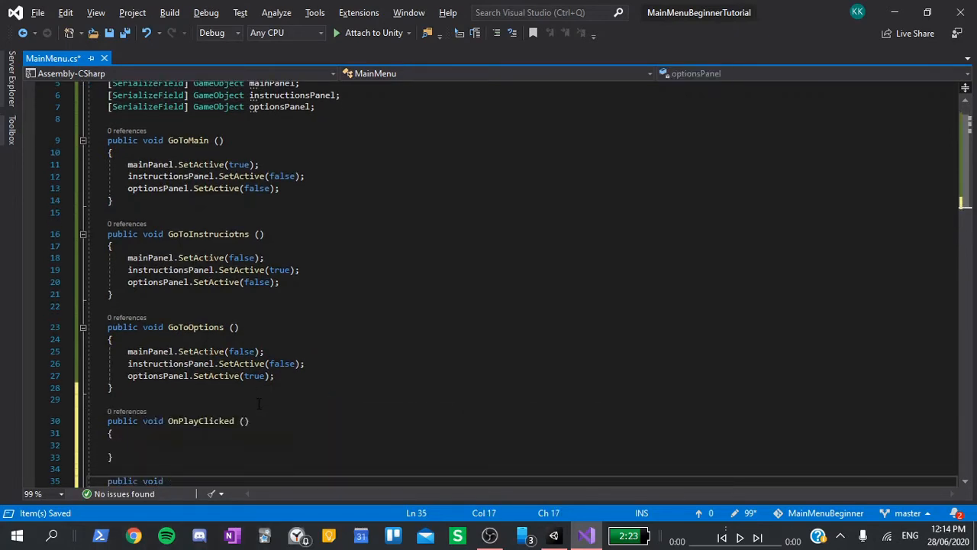
text(QuitGame ())
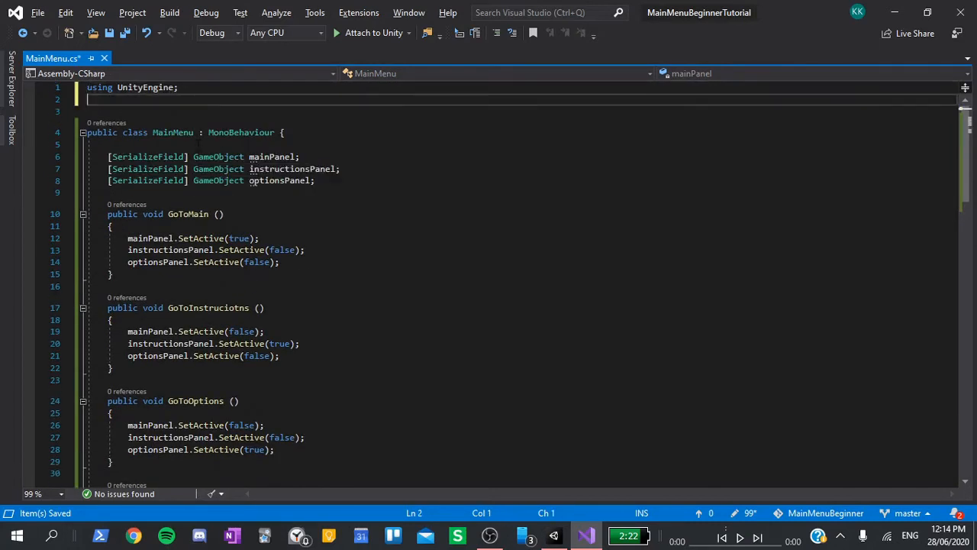
Add a using directive for UnityEngine.SceneManagement
text(us)
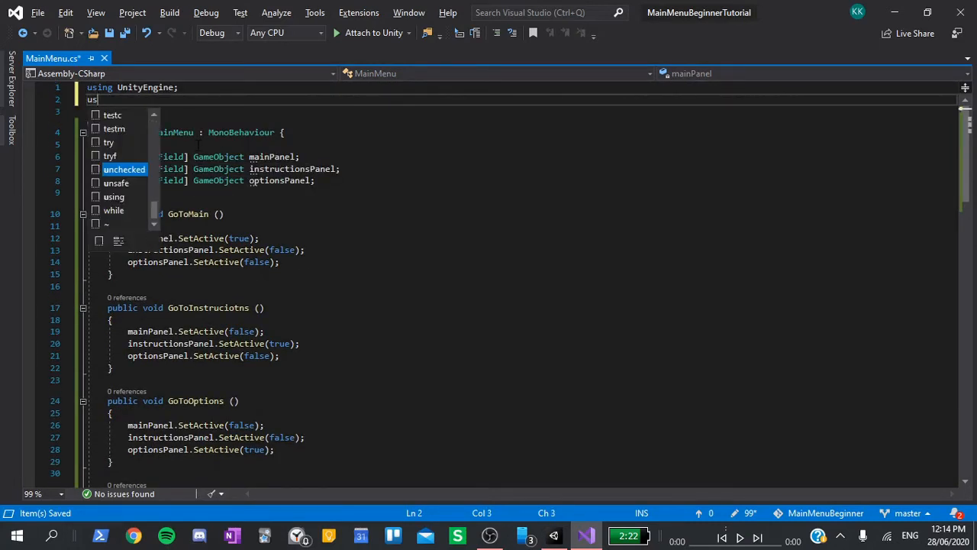
text(ing UnityEn)
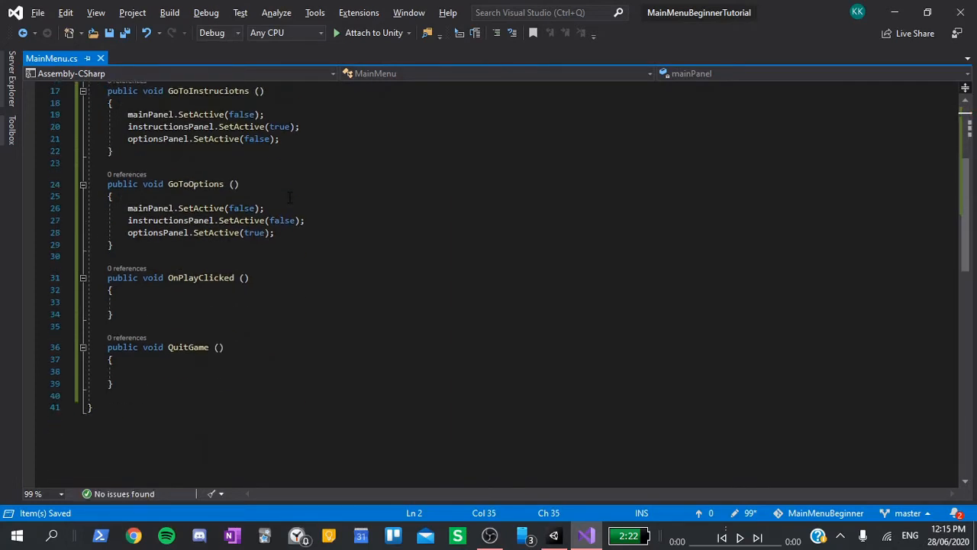
text(s)
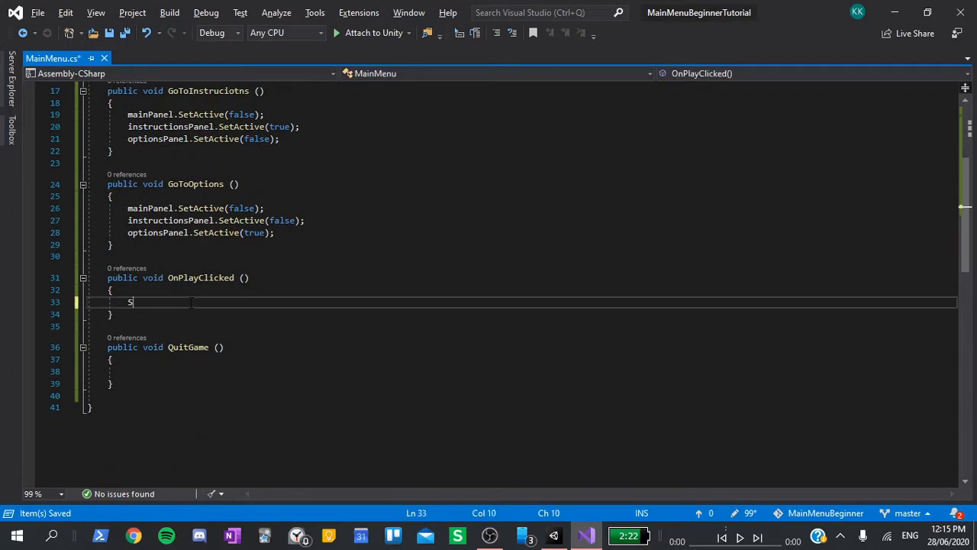
Make OnPlayClicked call SceneManager.LoadScene("GameScene") and begin the editor quit line in QuitGame
text(SceneManager.)
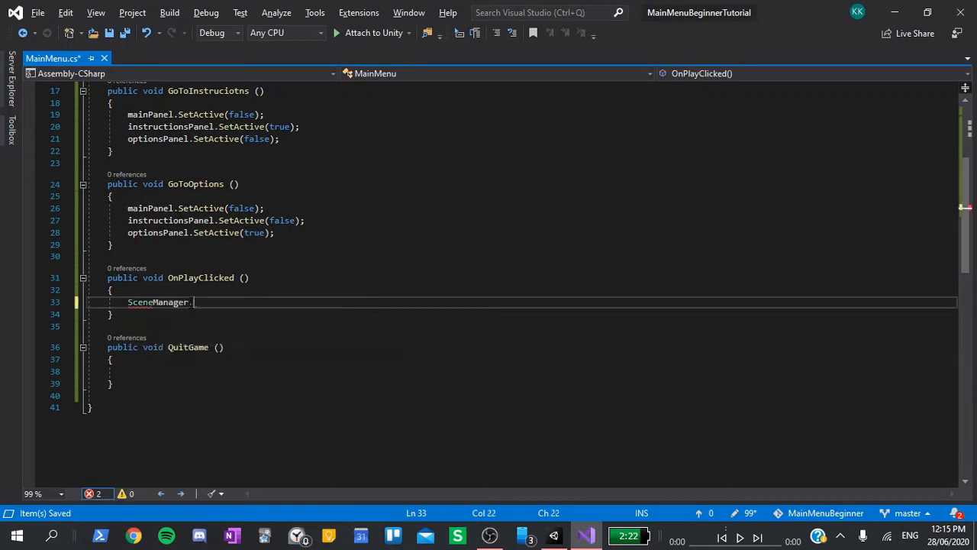
text(LoadScene())
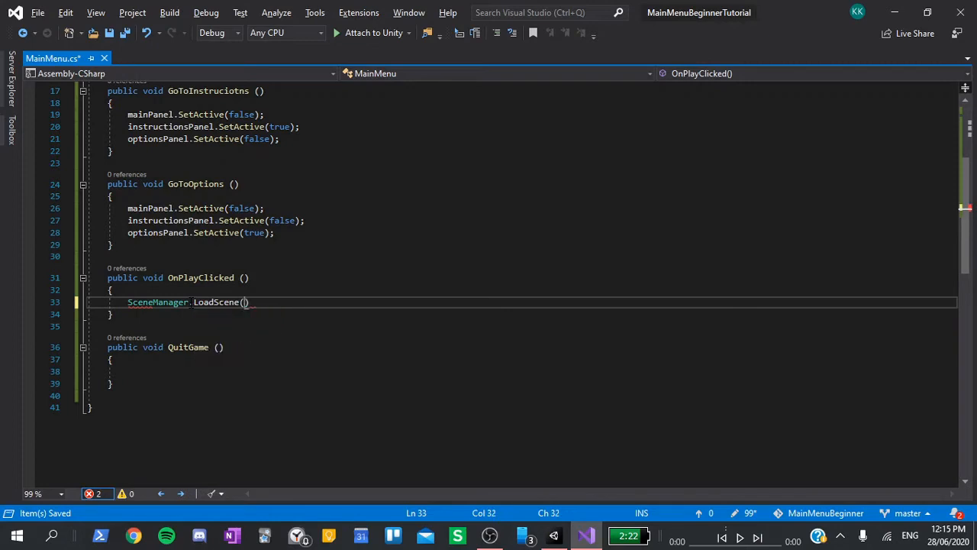
text("")
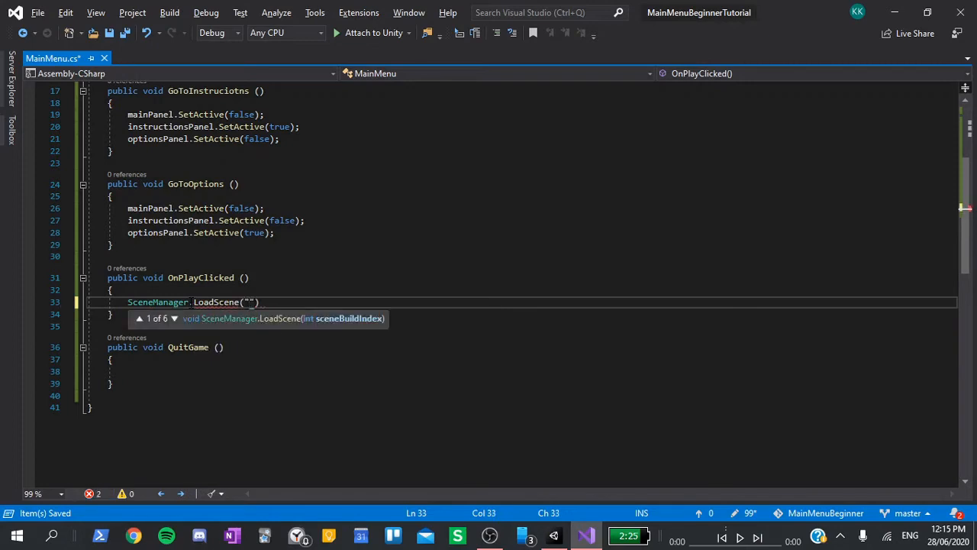
text(GameScene)
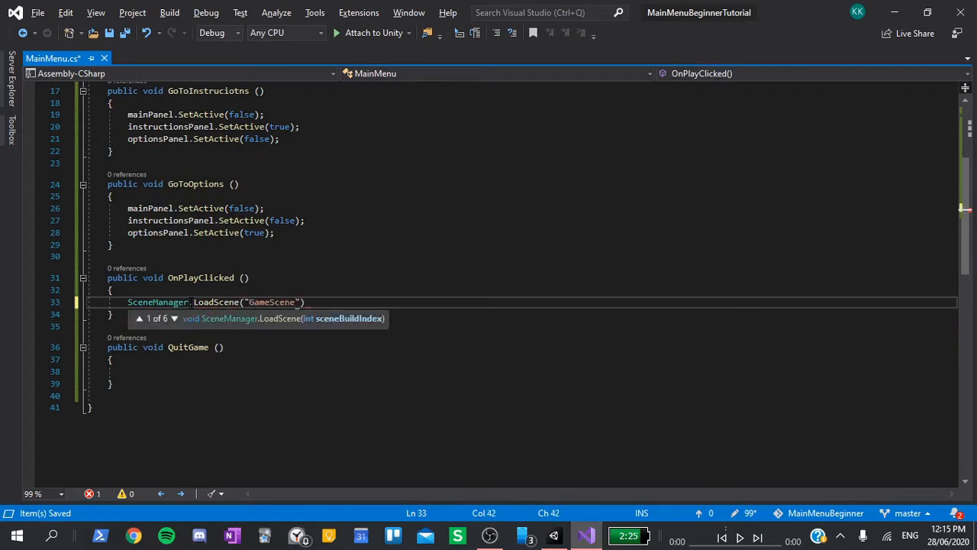
text(;)
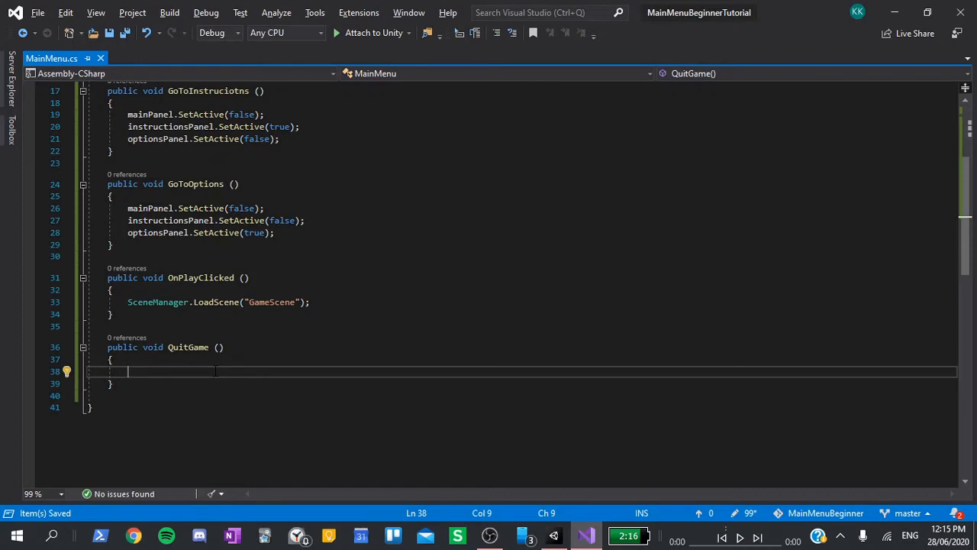
text(unityedit)
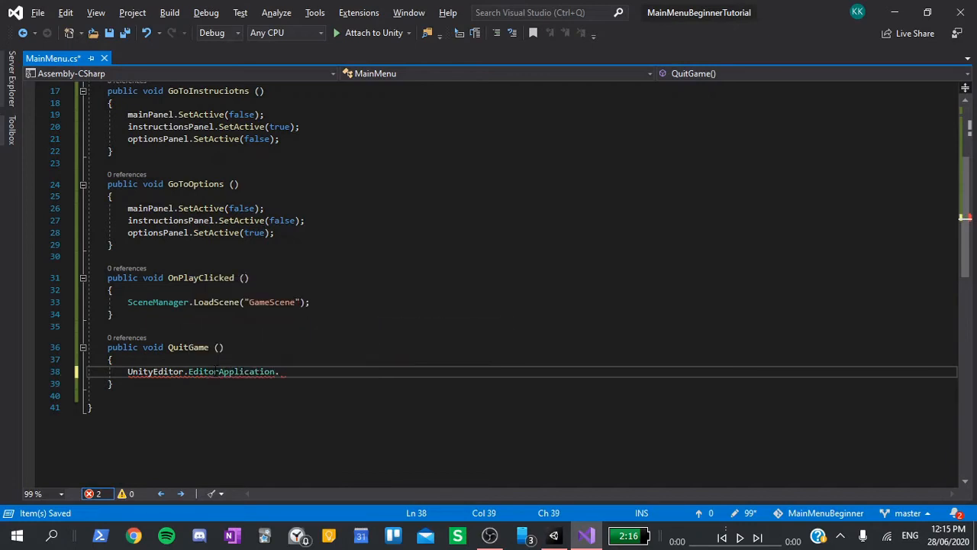
Wrap QuitGame in #if UNITY_EDITOR isPlaying = false, #else Application.Quit(), #endif, then return to Unity
text(isPlaying = false;)
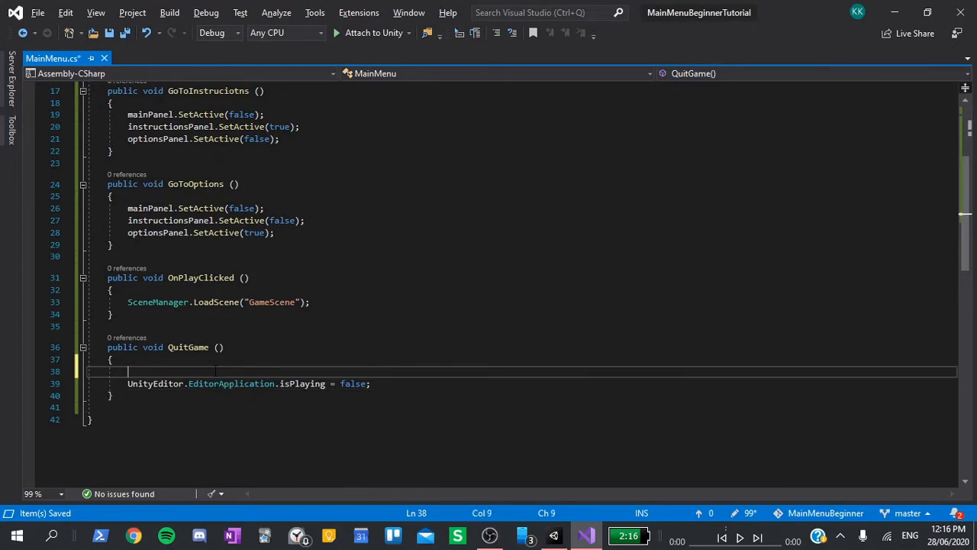
text(#if)
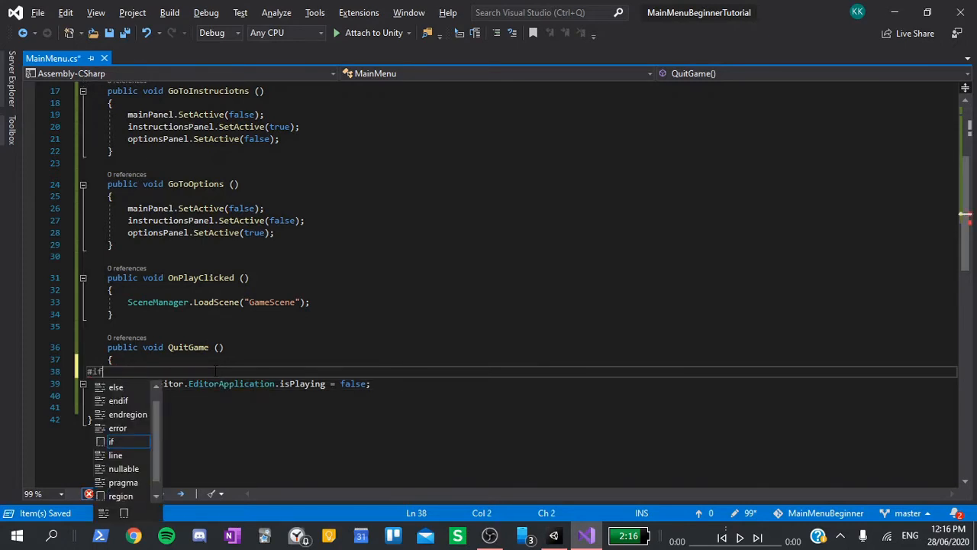
text(UNITY_)
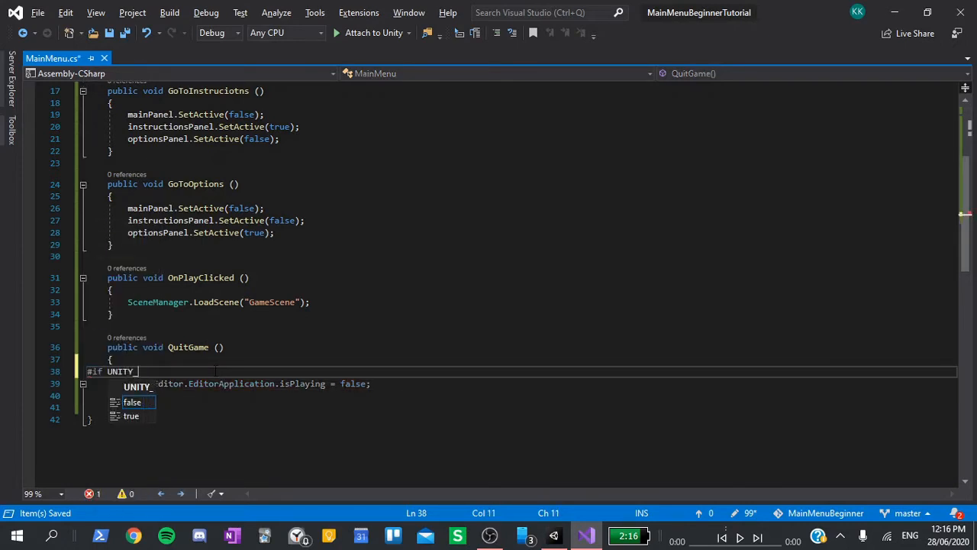
text(EDITOR)
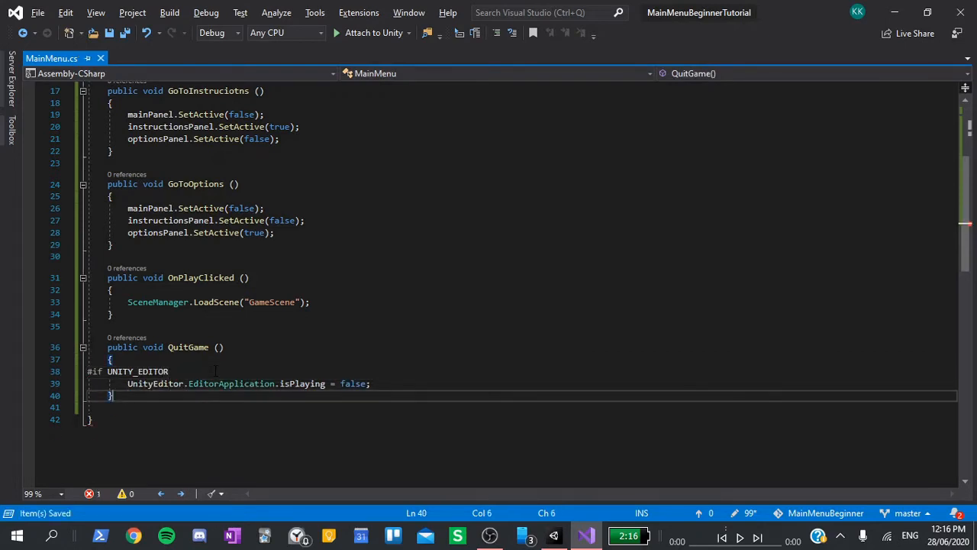
text(#else)
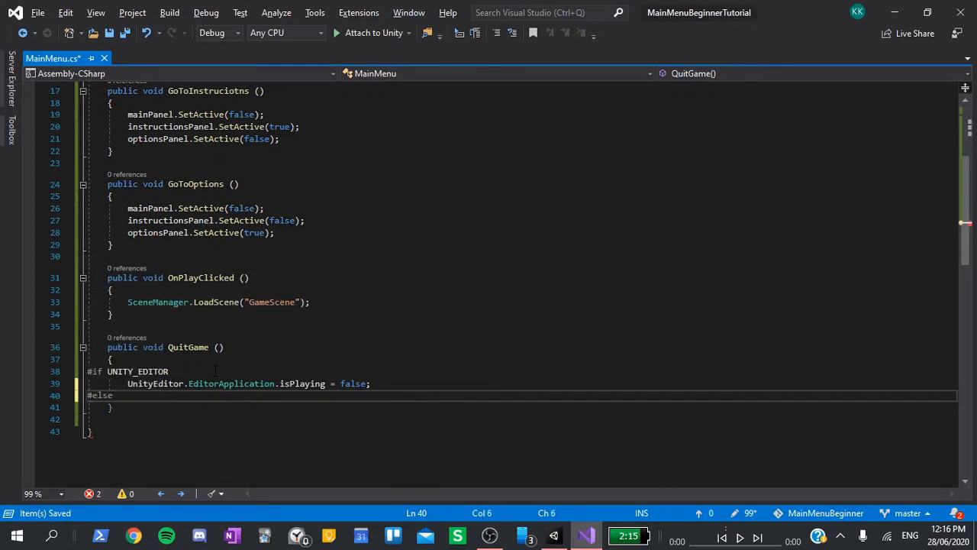
text(Applica)
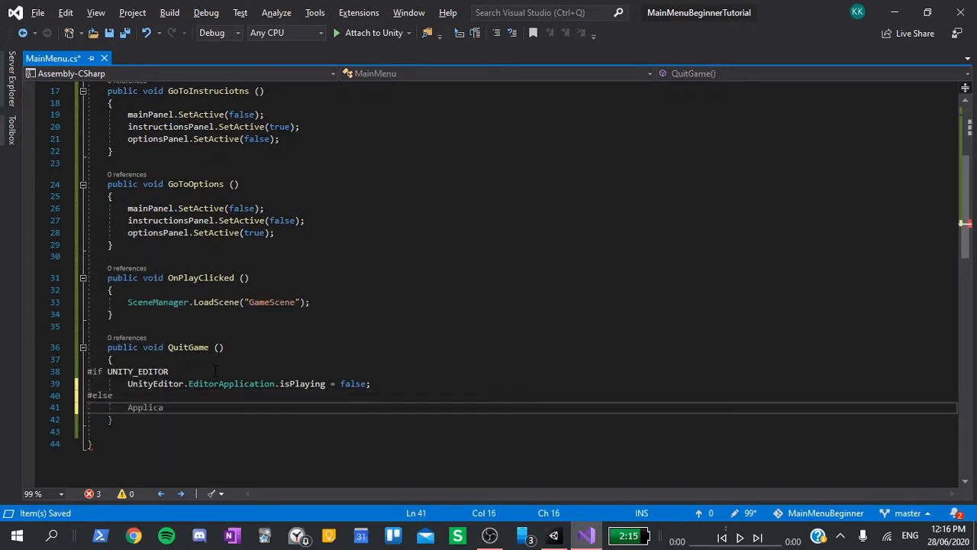
text(tion.Quit();)
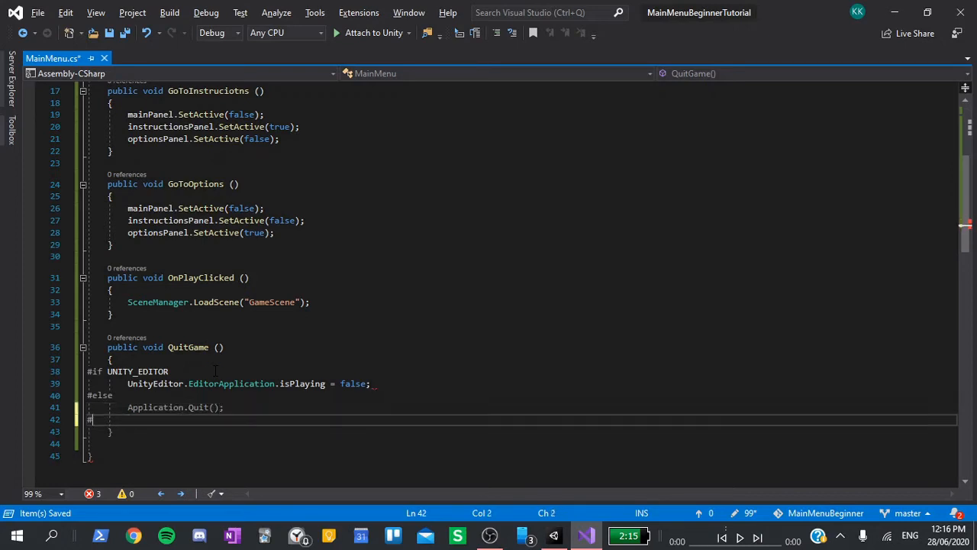
text(#endif)
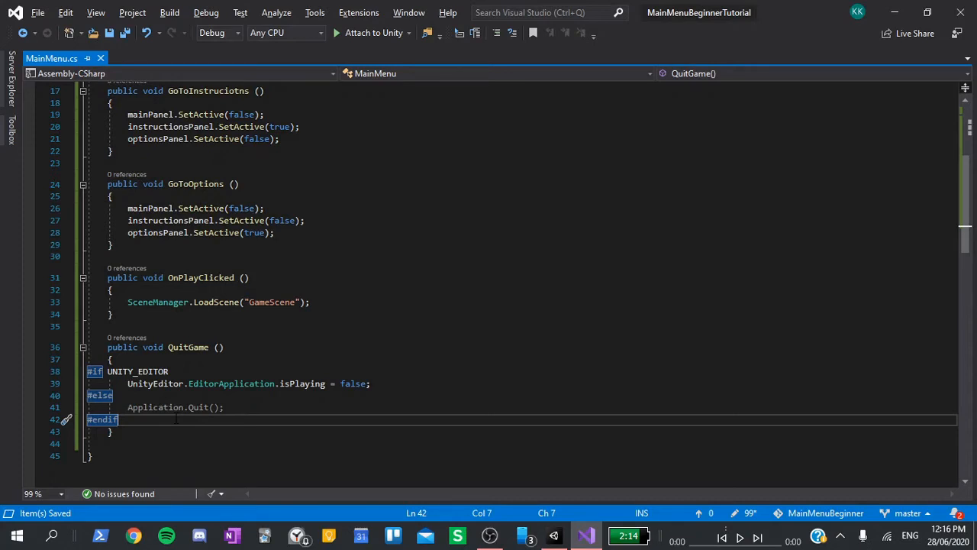
key(alt+tab)
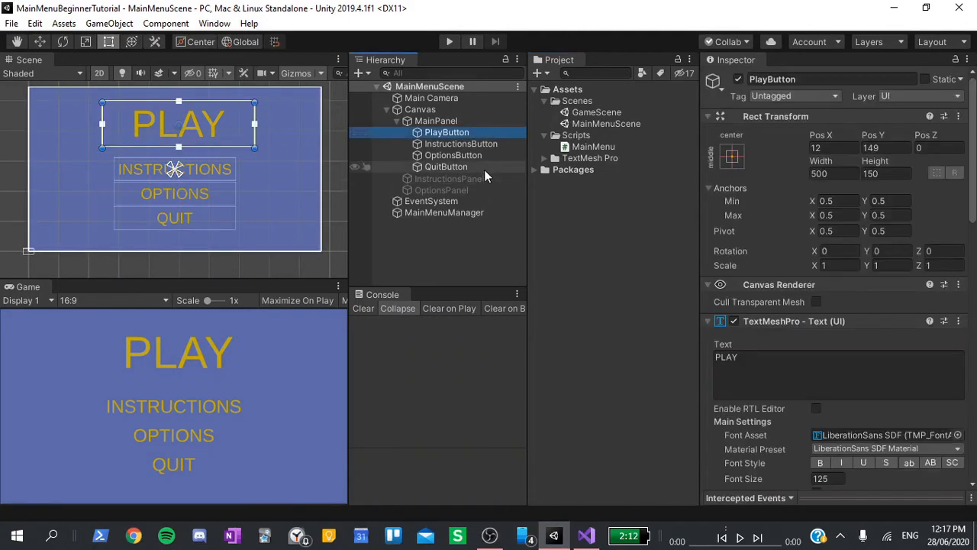
Wire the QUIT button's On Click to MainMenuManager calling MainMenu.QuitGame
click(446, 167)
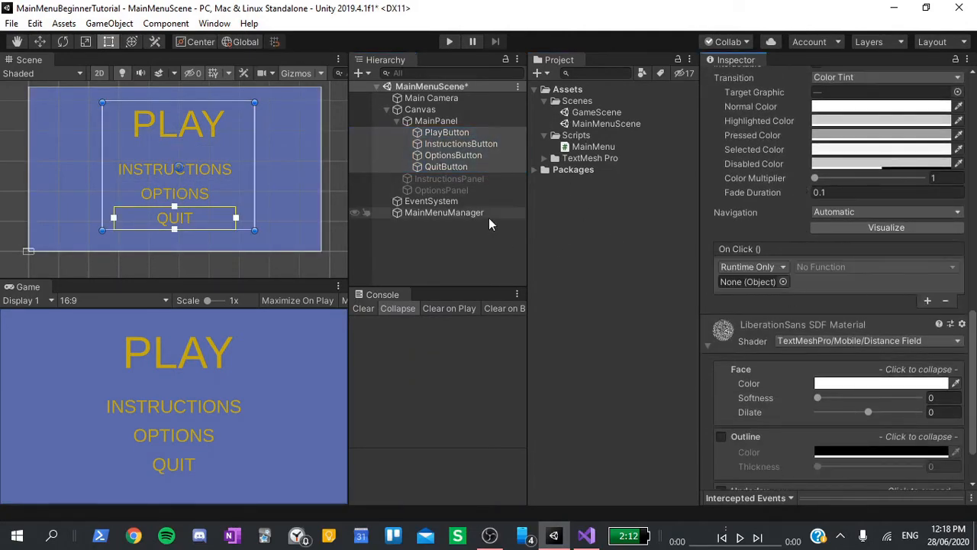
click(748, 281)
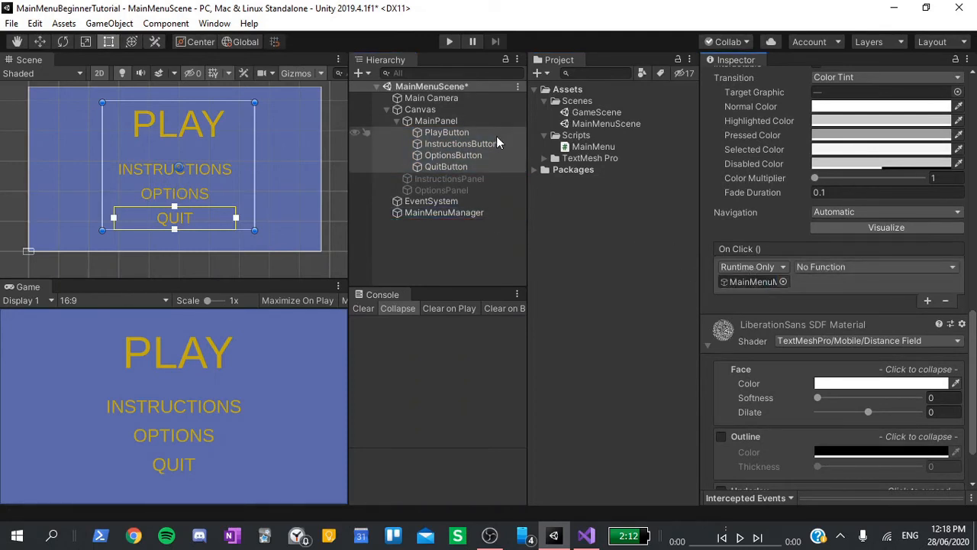
mouse_move(416, 131)
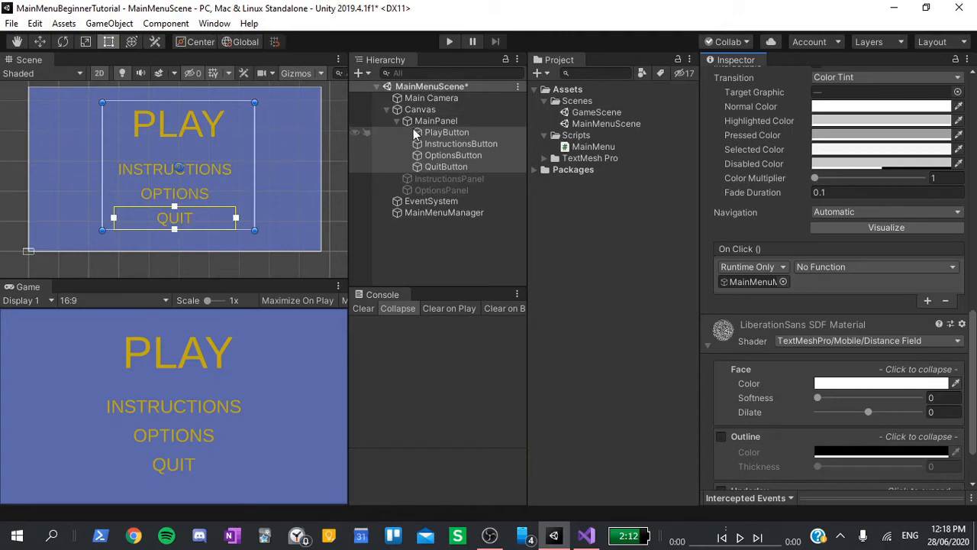
click(874, 266)
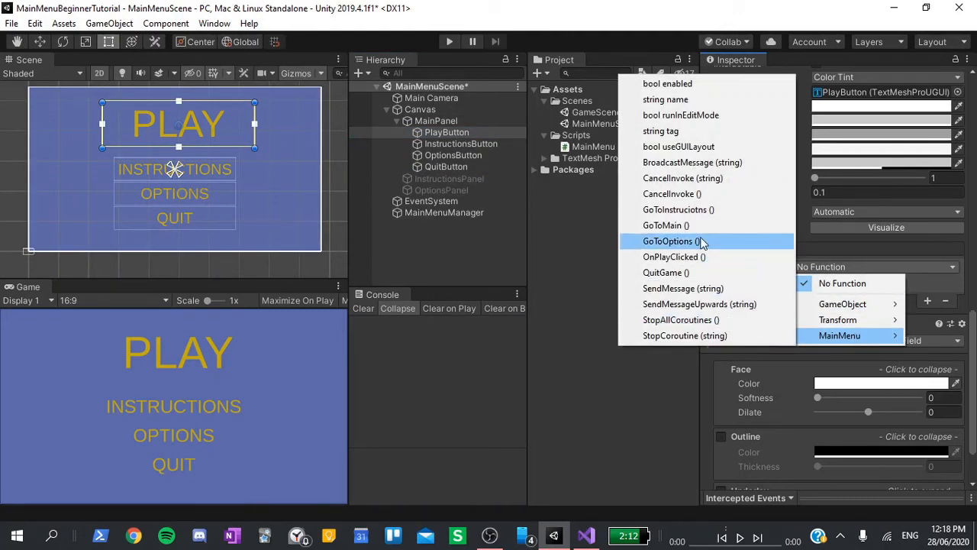
mouse_move(680, 256)
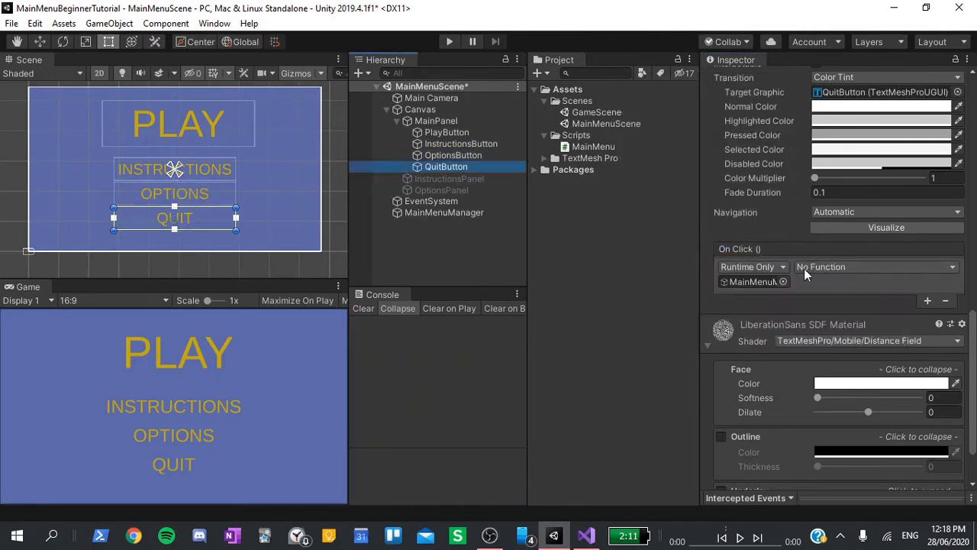
click(874, 266)
text(BackButton)
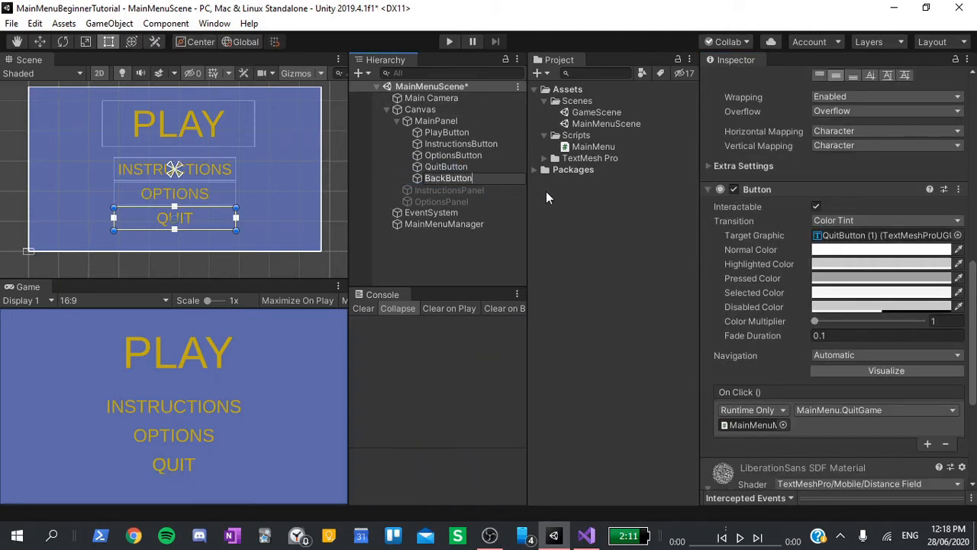
Rename the duplicated QuitButton to BackButton for the instructions and options panels
click(449, 177)
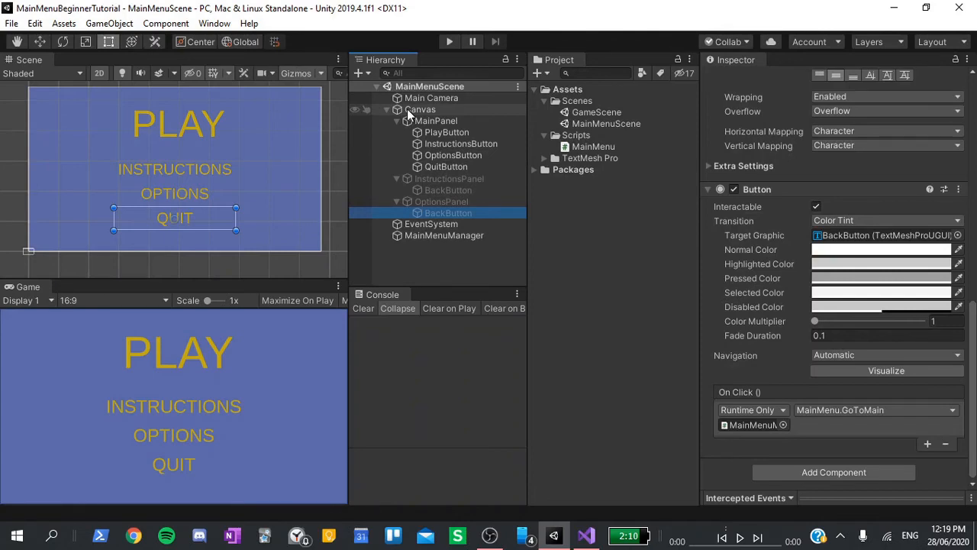
In Build Settings, add MainMenuScene at index 0 and GameScene at index 1, then close
click(12, 23)
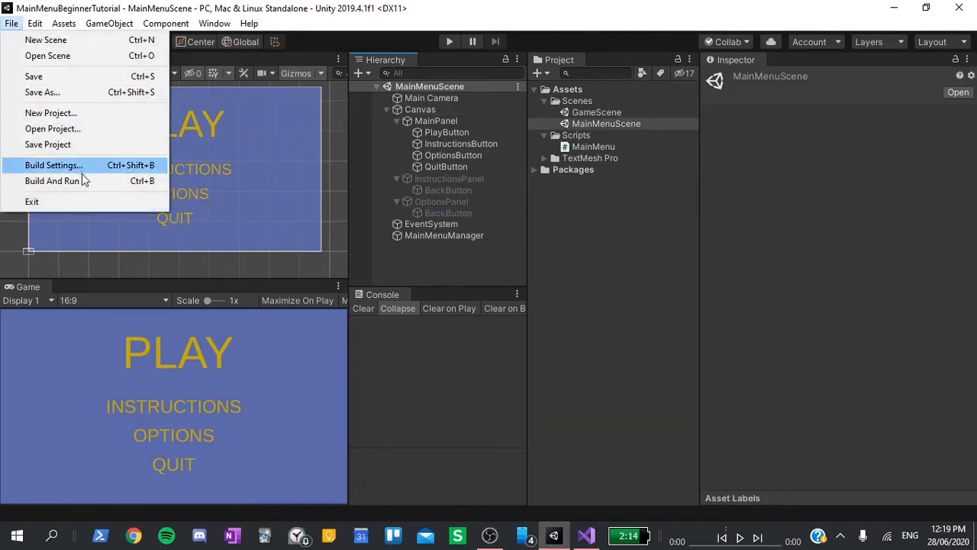
click(54, 164)
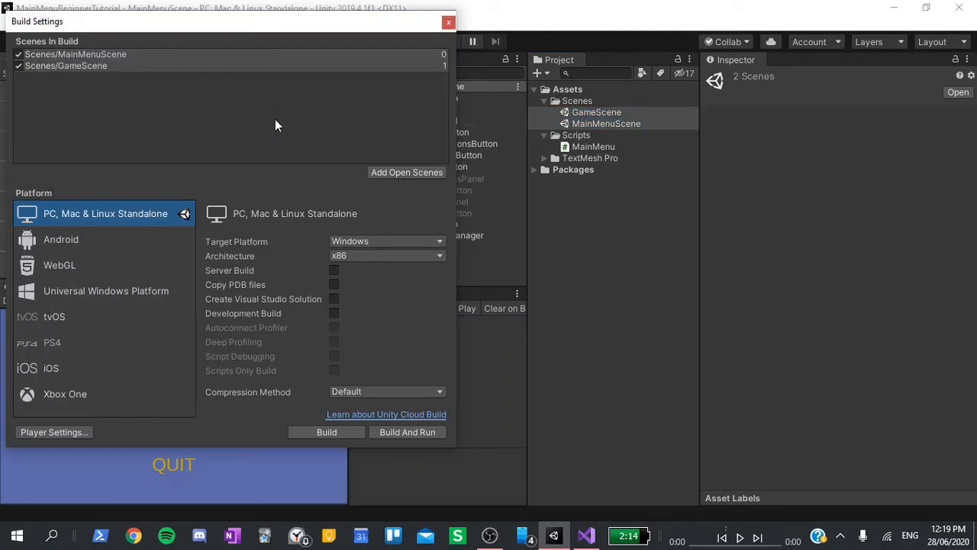
click(449, 21)
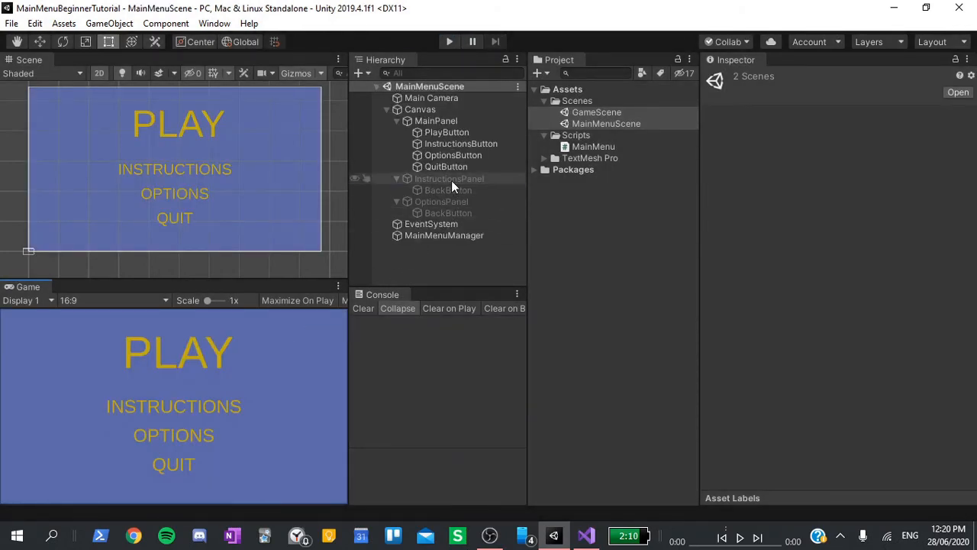
Enable InstructionsPanel and add an Instructions TextMeshPro text with the controls and cake goal
click(449, 177)
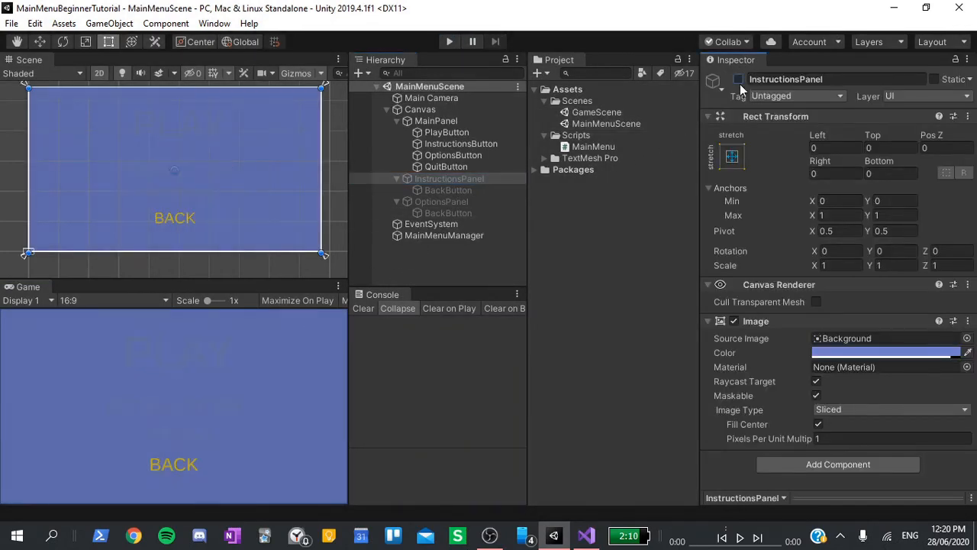
right_click(449, 178)
text(Instructions)
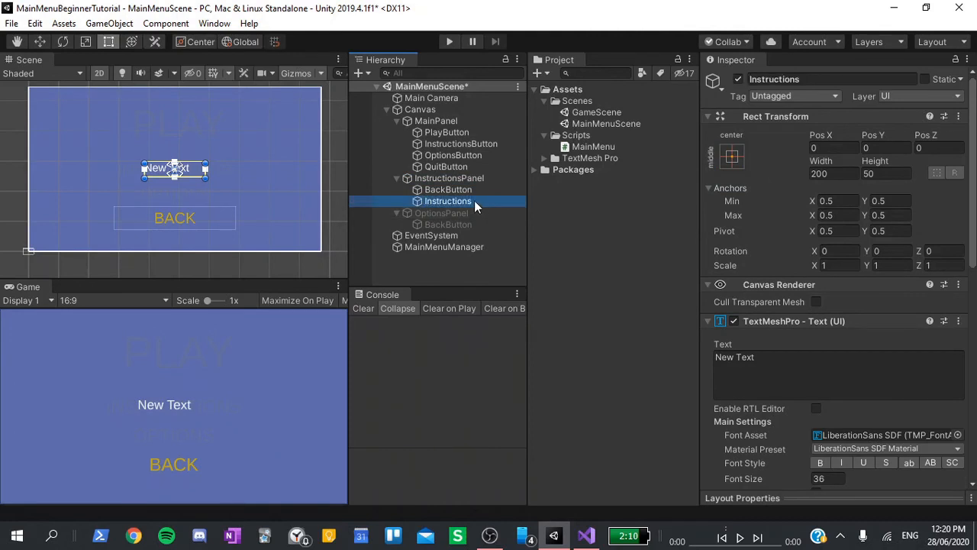
click(449, 189)
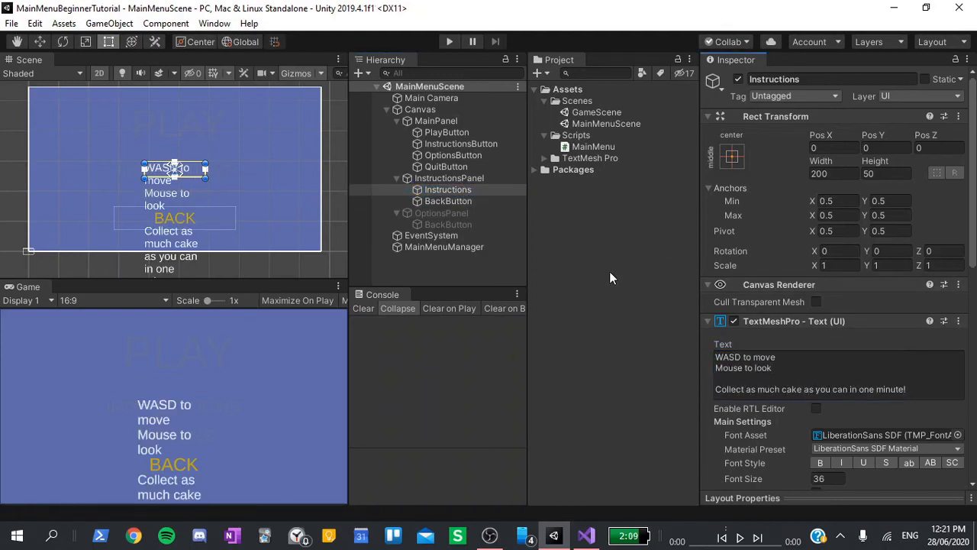
Stretch the Instructions text across the panel with Left/Right 20 and Top 150
click(731, 156)
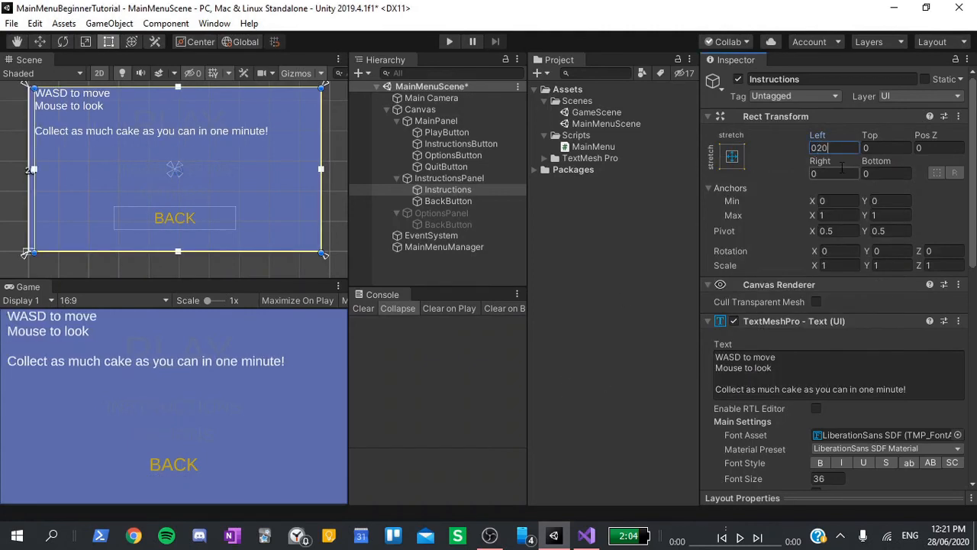
text(20)
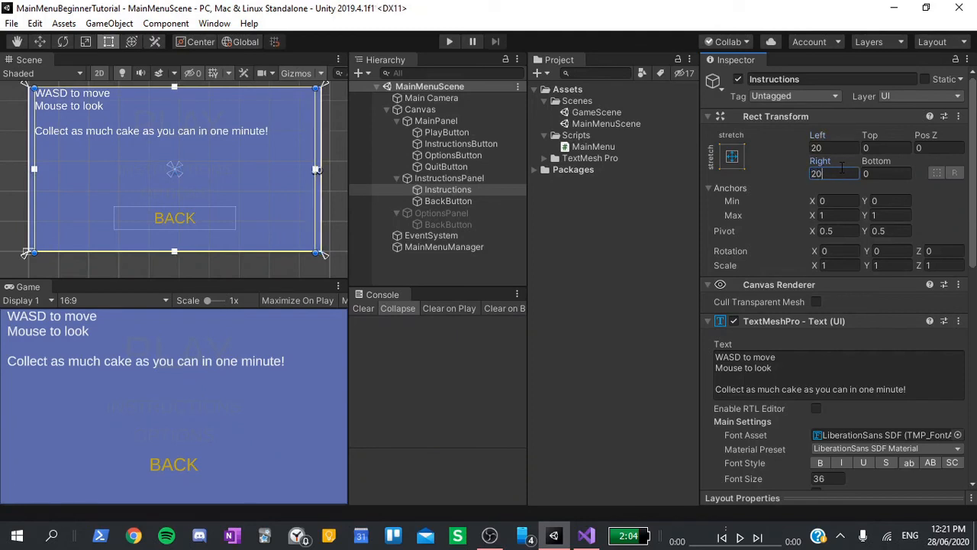
click(886, 147)
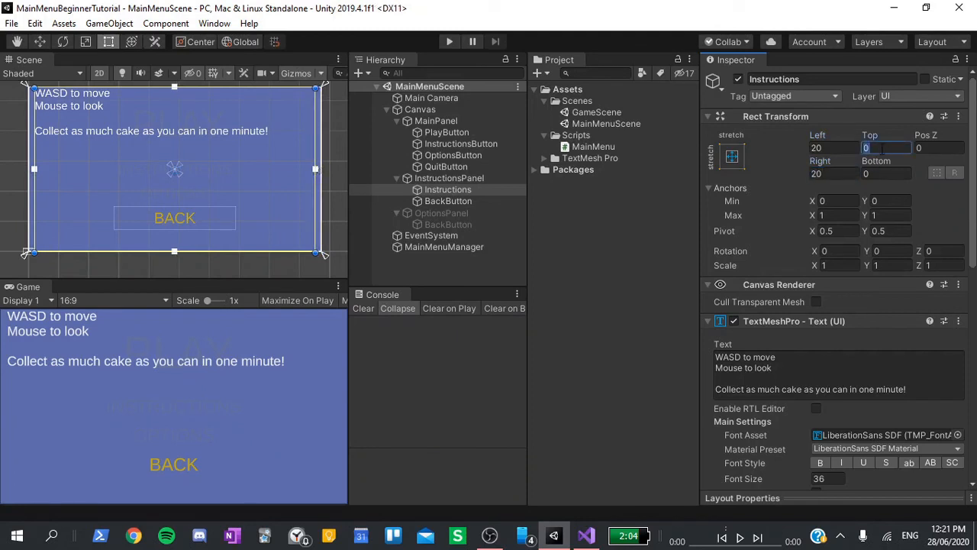
text(150)
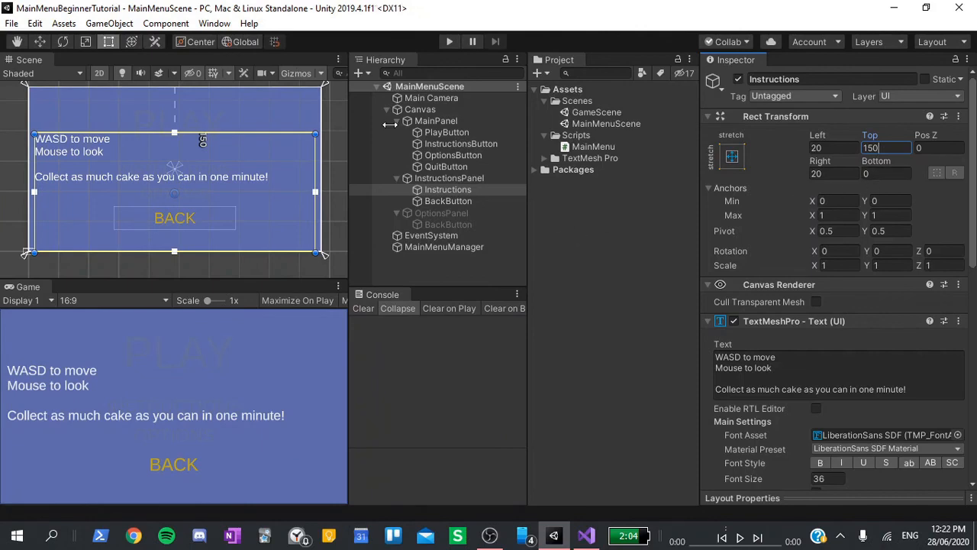
Add an INSTRUCTIONS TextMeshPro heading to InstructionsPanel, size 100 in gold
click(449, 177)
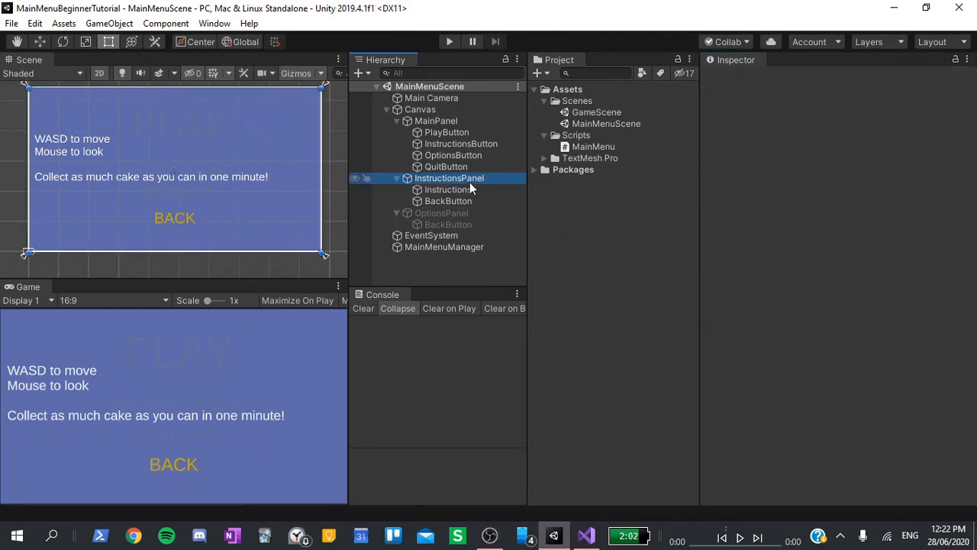
right_click(449, 177)
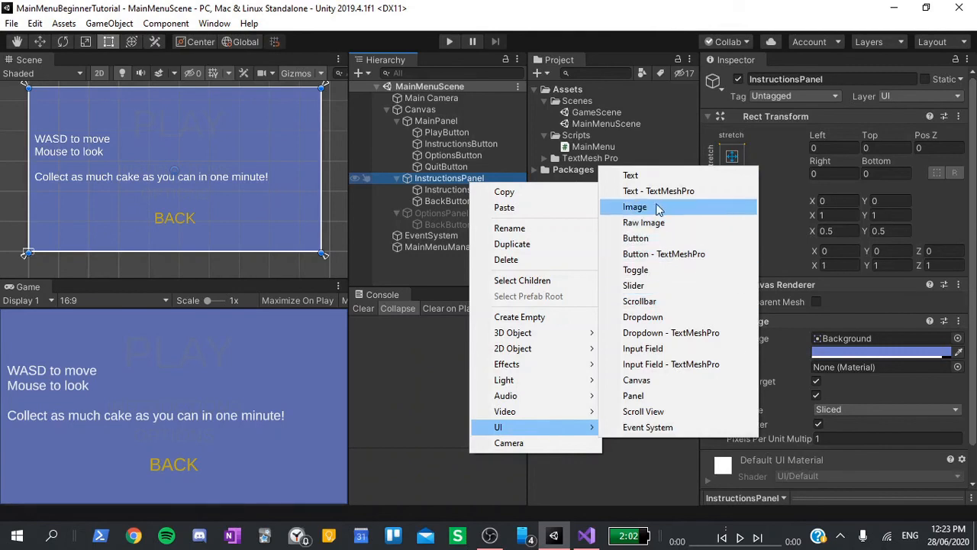
click(658, 189)
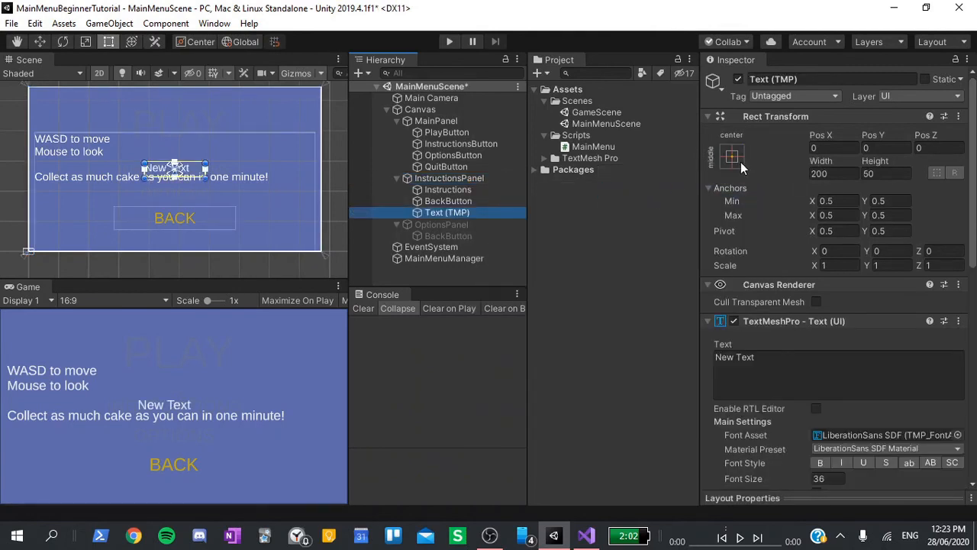
text(INSTRUCTIONS)
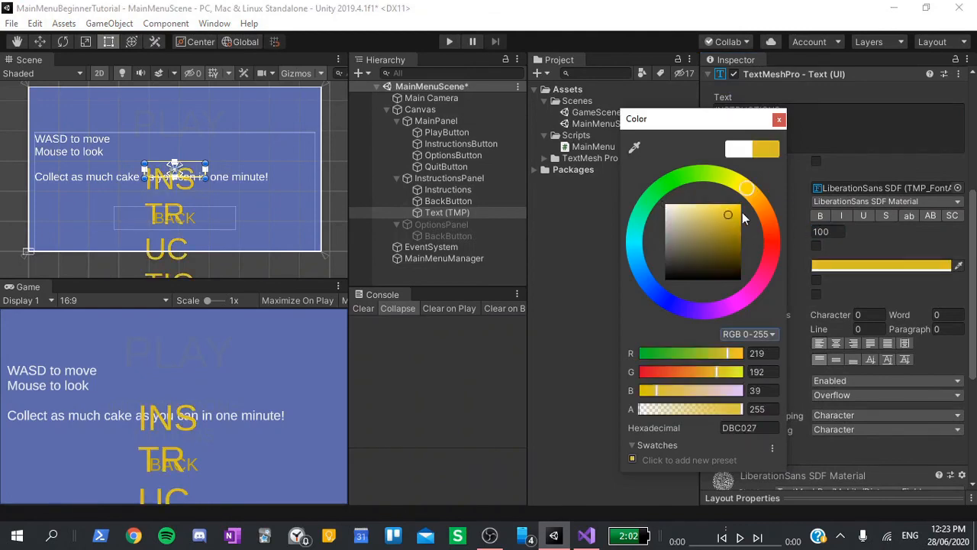
click(779, 119)
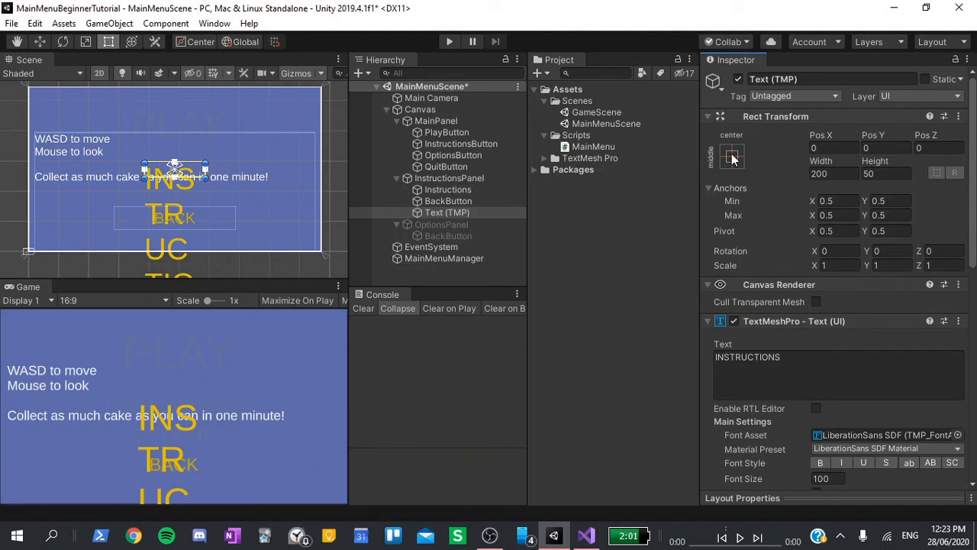
Anchor the heading to top-stretch across the panel with height 150
click(730, 156)
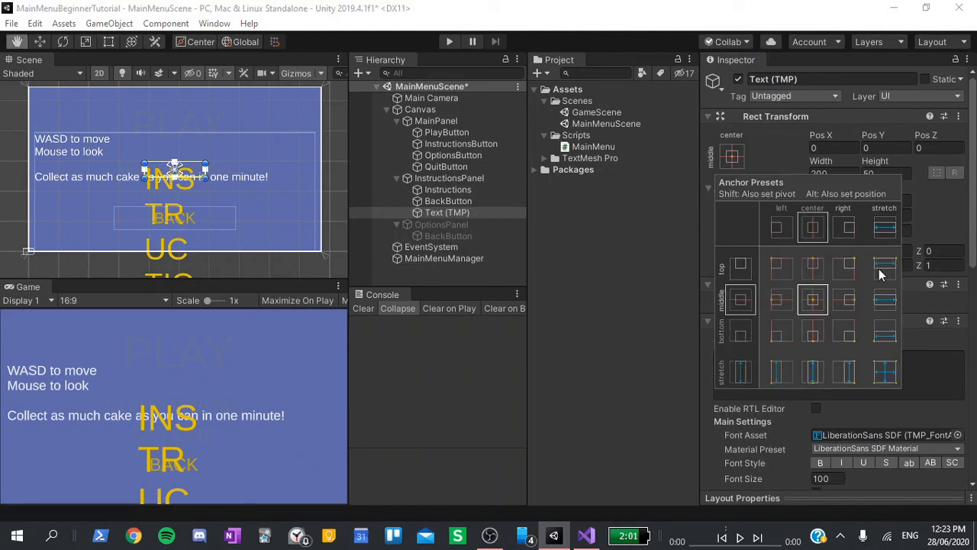
click(884, 269)
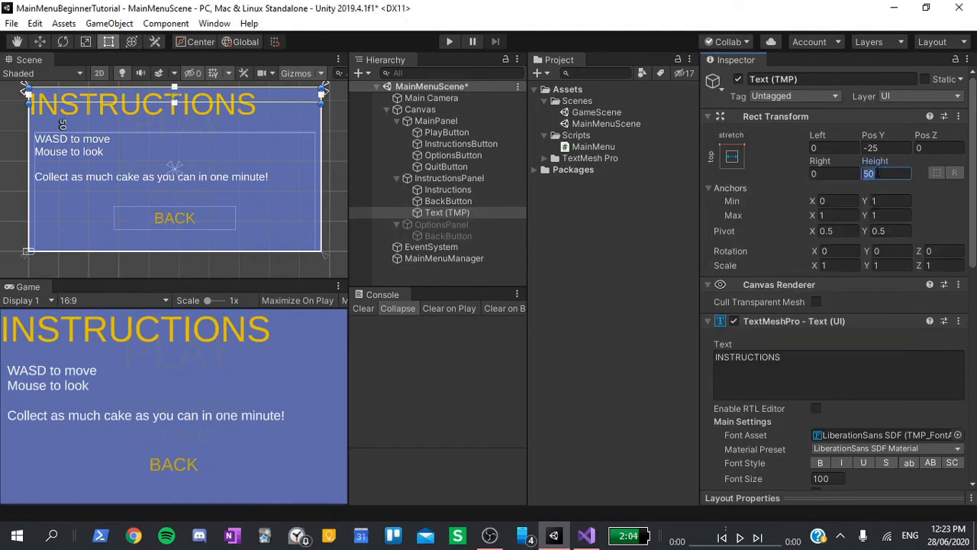
text(150)
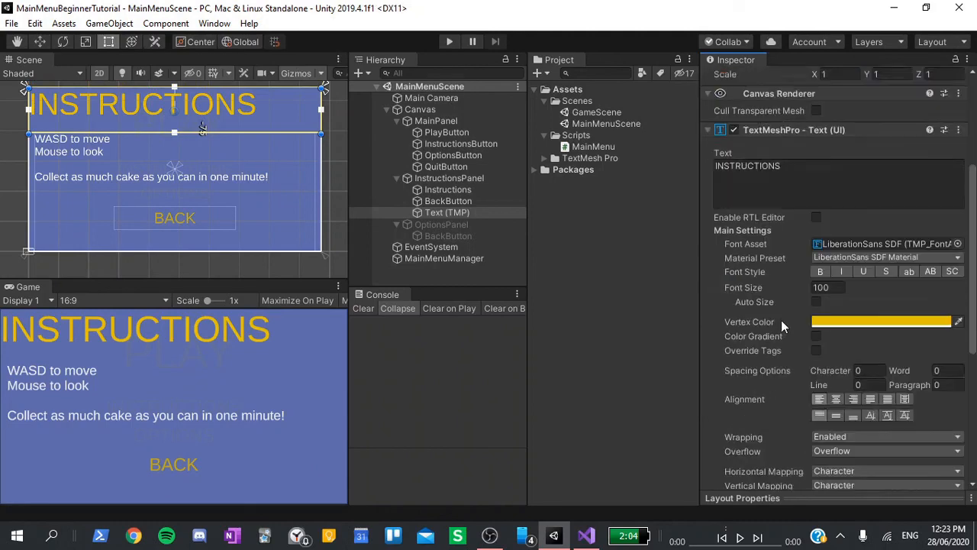
scroll(down, 3)
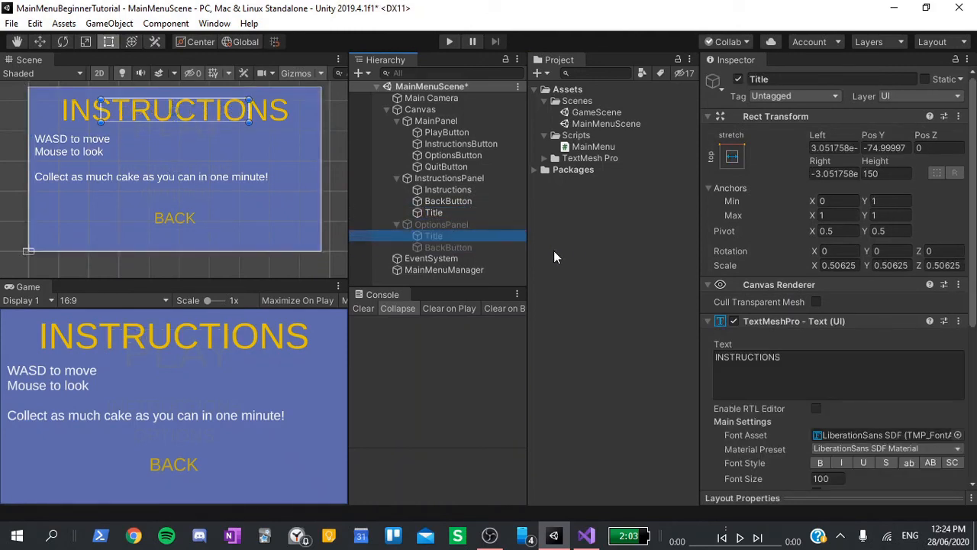
Change the OptionsPanel's Title text to OPTIONS, leaving InstructionsPanel selected
text(OPTIONS)
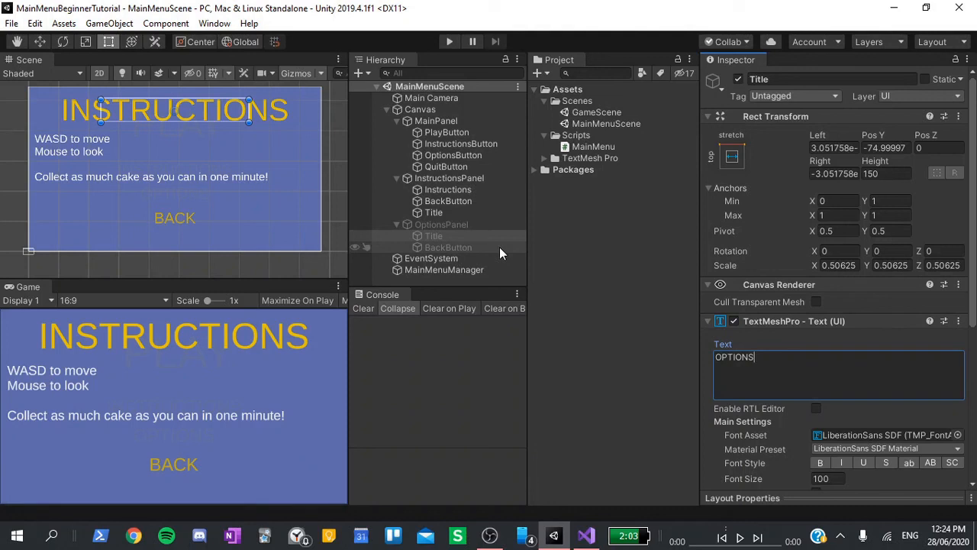
click(449, 177)
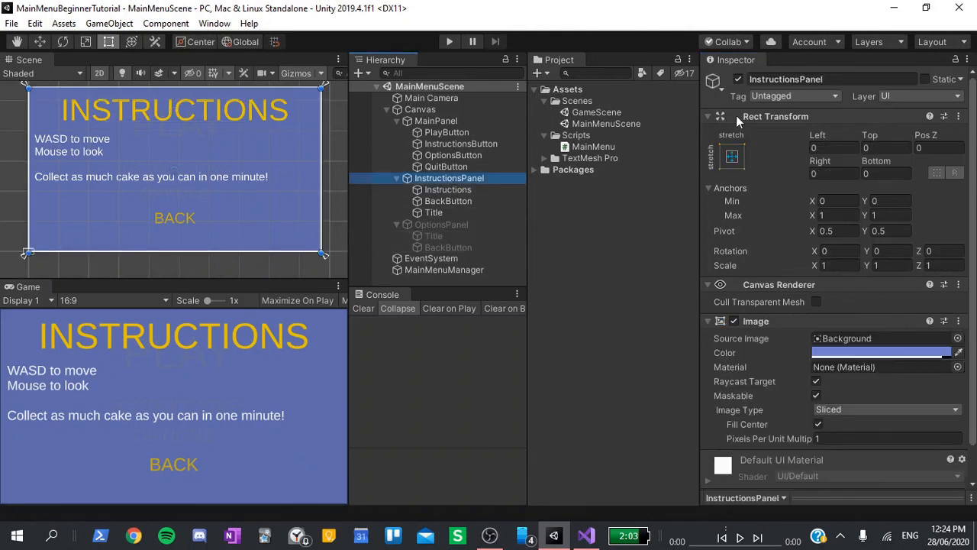